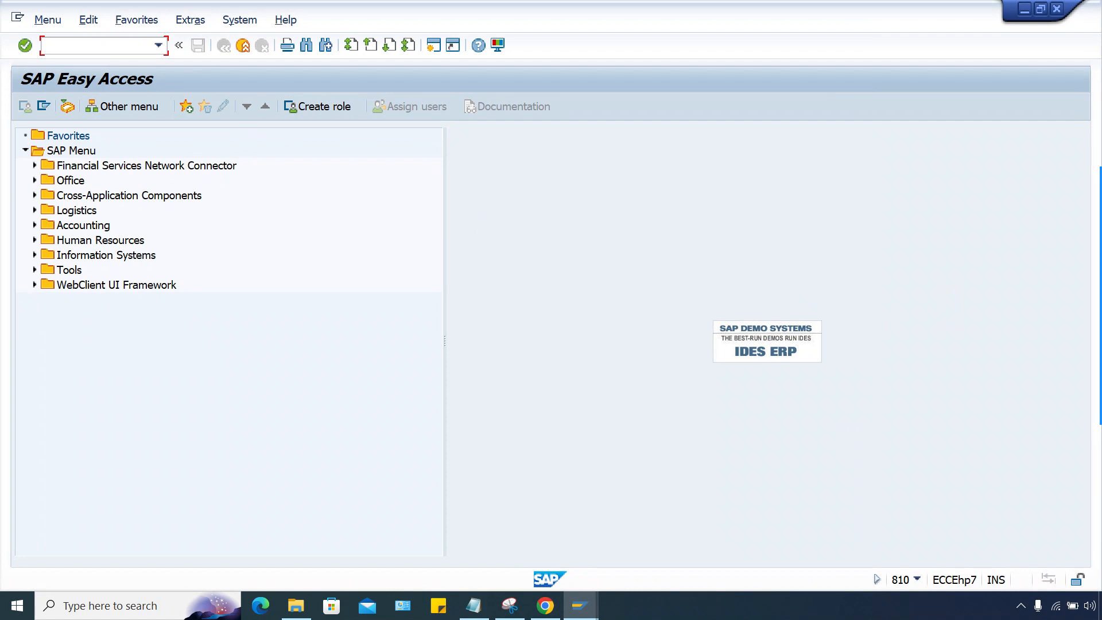
# Start F-90 for LZ95 with document and posting dates of 01.04.2024
pyautogui.write('F-90')
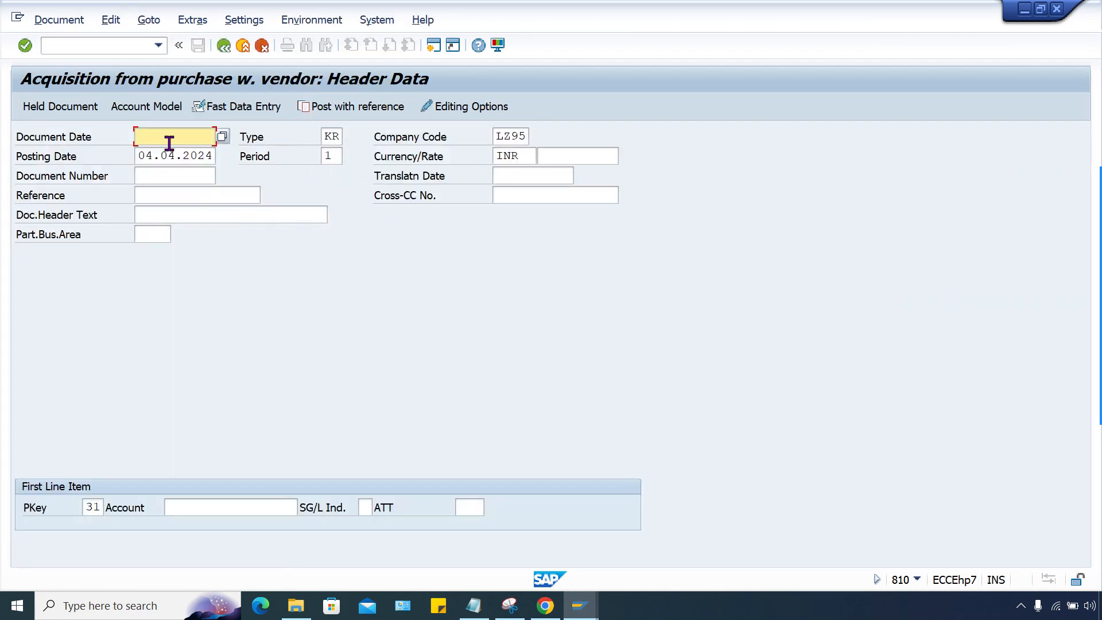
pyautogui.write('04.04.2024')
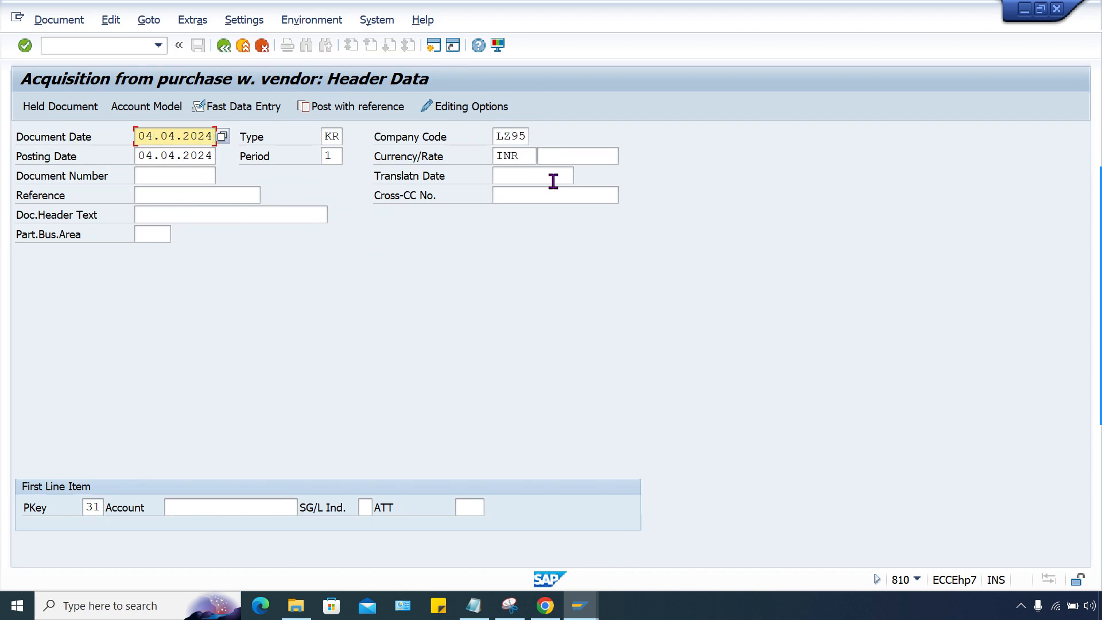
pyautogui.moveTo(213, 485)
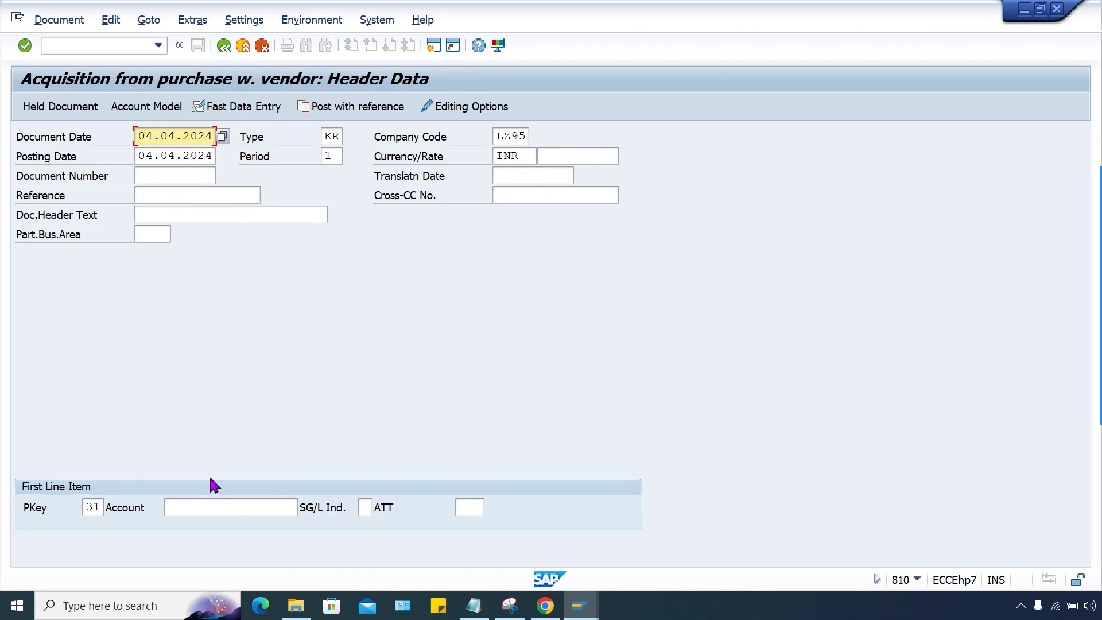
pyautogui.moveTo(332, 341)
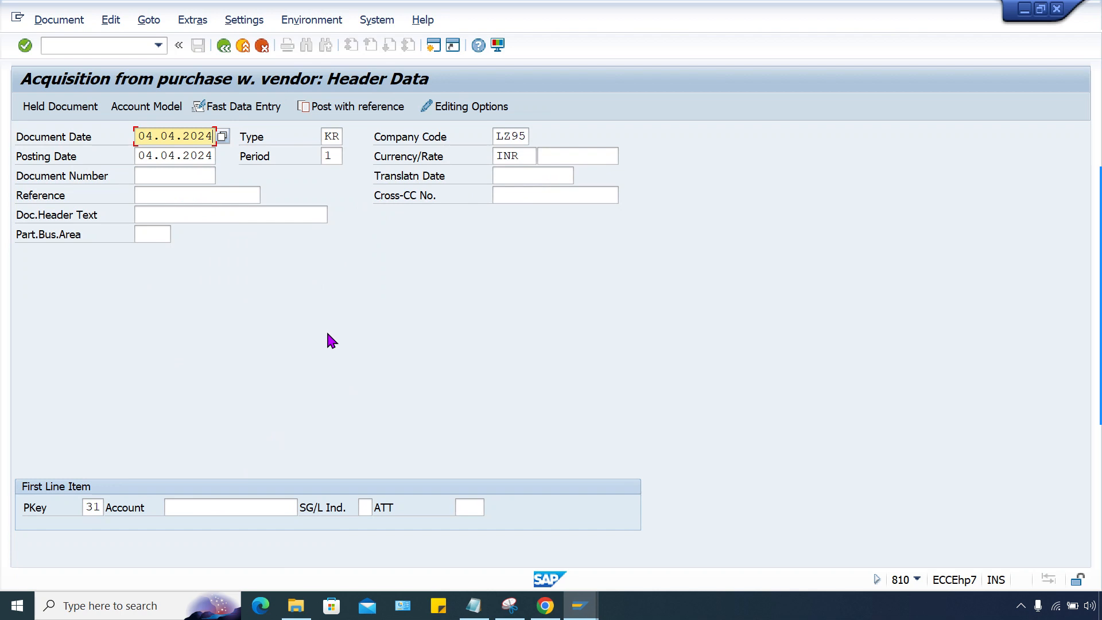
pyautogui.moveTo(281, 265)
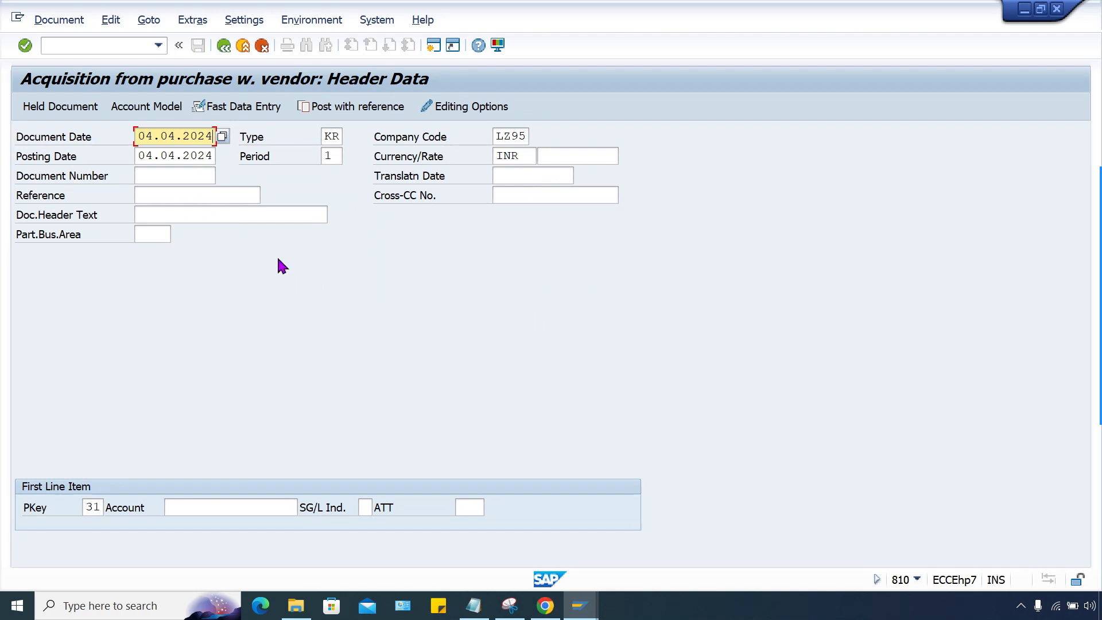
pyautogui.moveTo(408, 270)
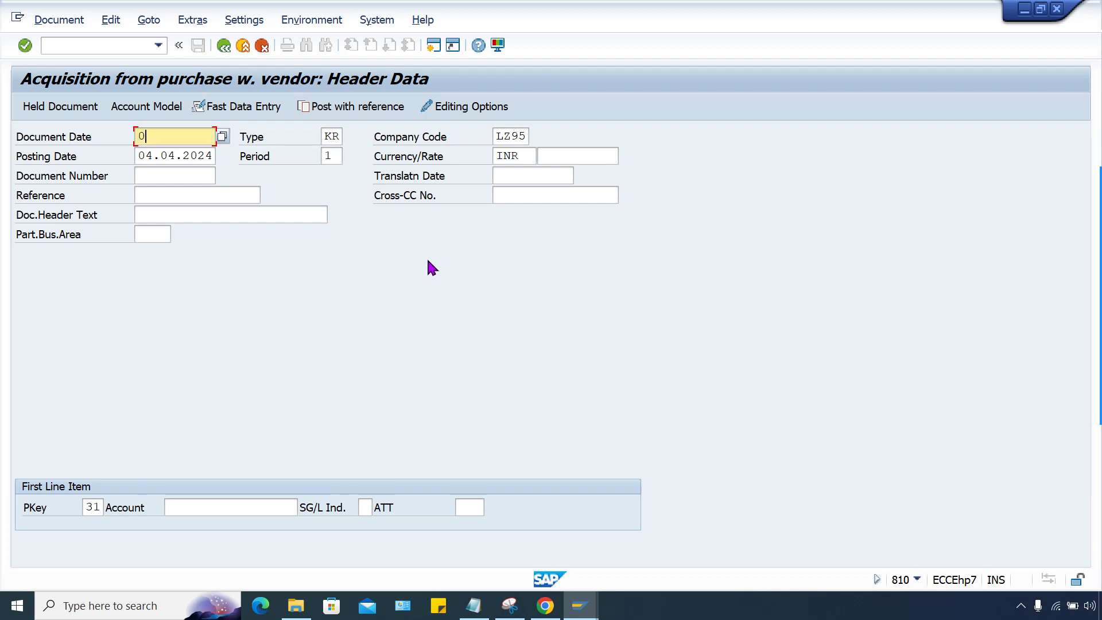
pyautogui.write('01.04.')
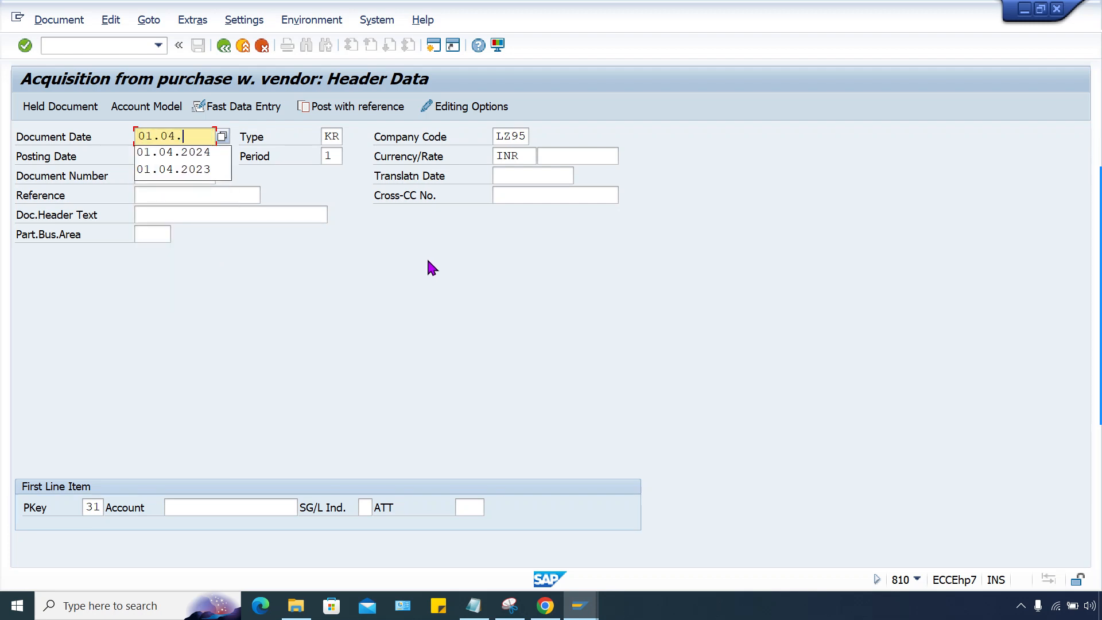
pyautogui.click(172, 151)
pyautogui.write('01.04')
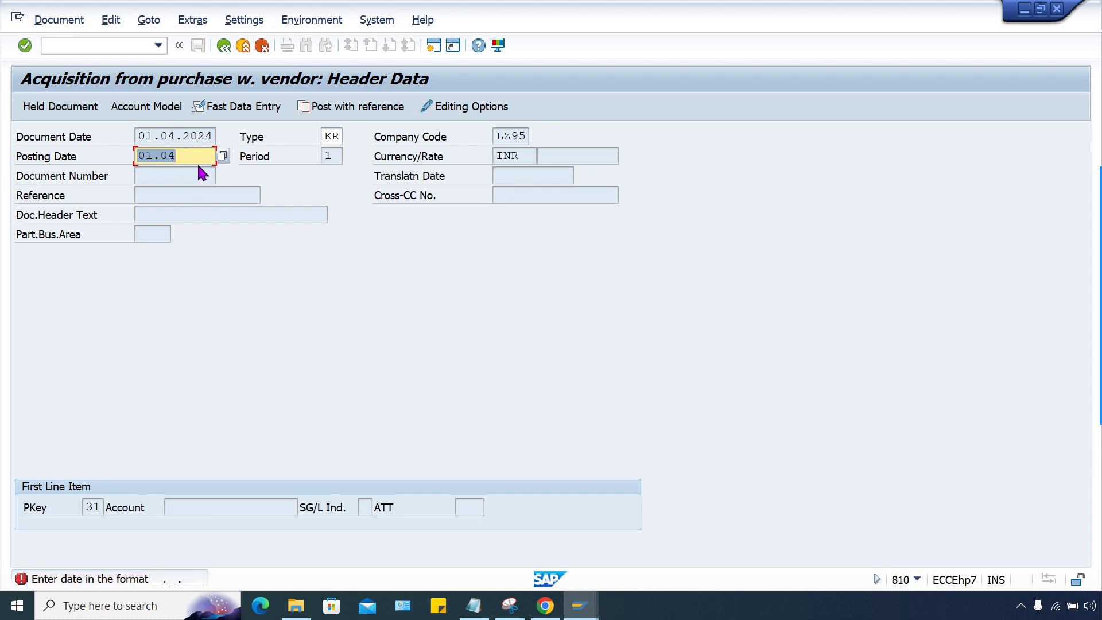
pyautogui.write('.2024')
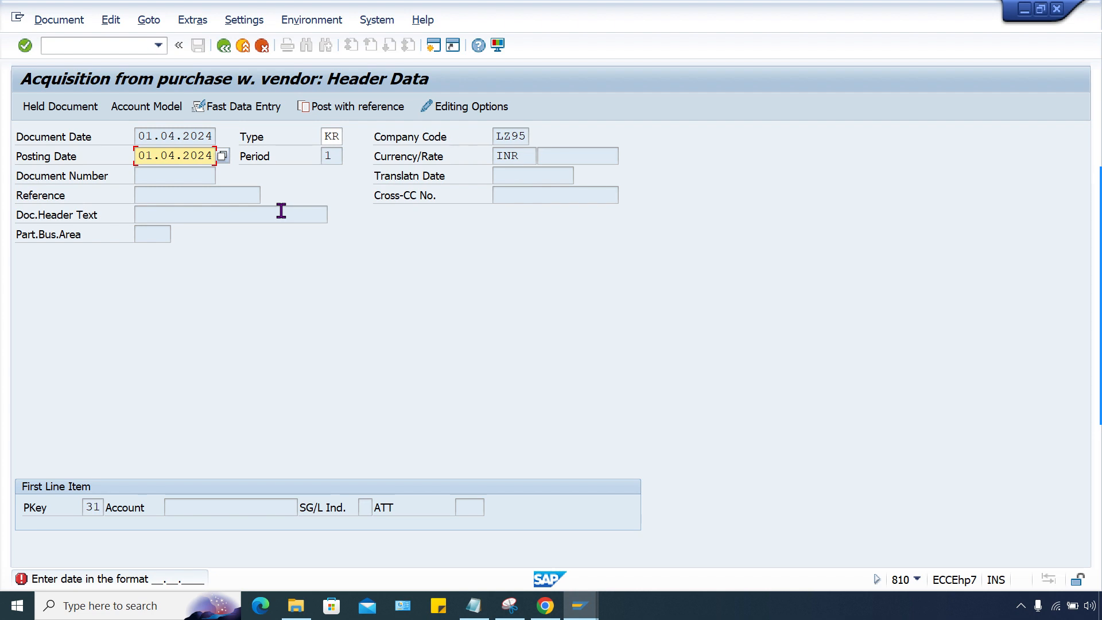
pyautogui.moveTo(277, 212)
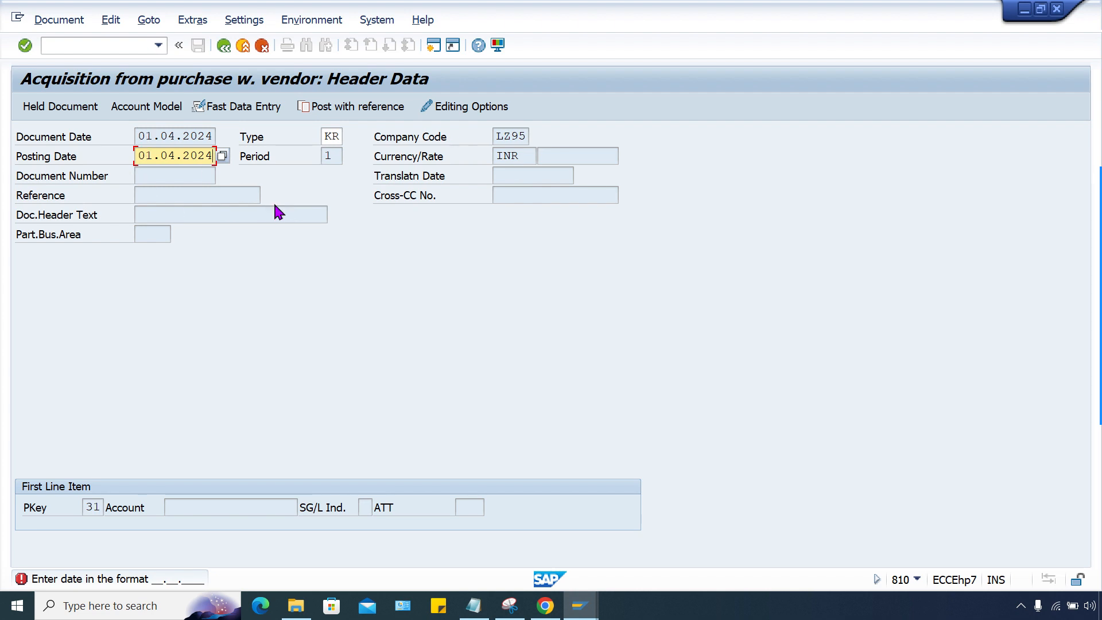
pyautogui.moveTo(285, 222)
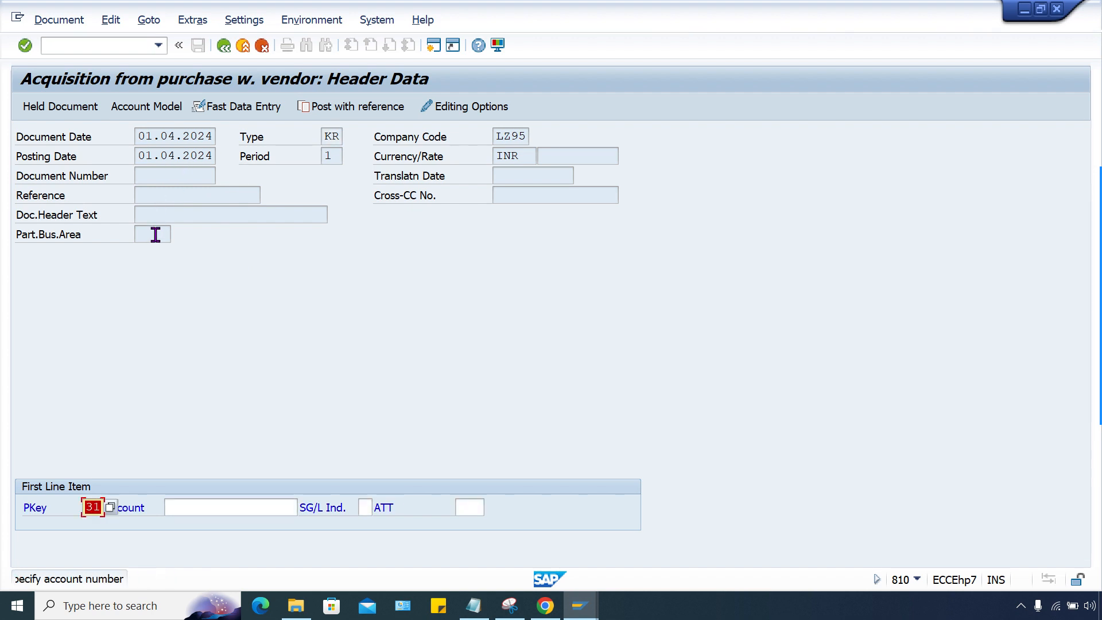
# Look up and enter vendor 1006 Elpar Ltd as the first item, amount 1000 INR
pyautogui.click(230, 507)
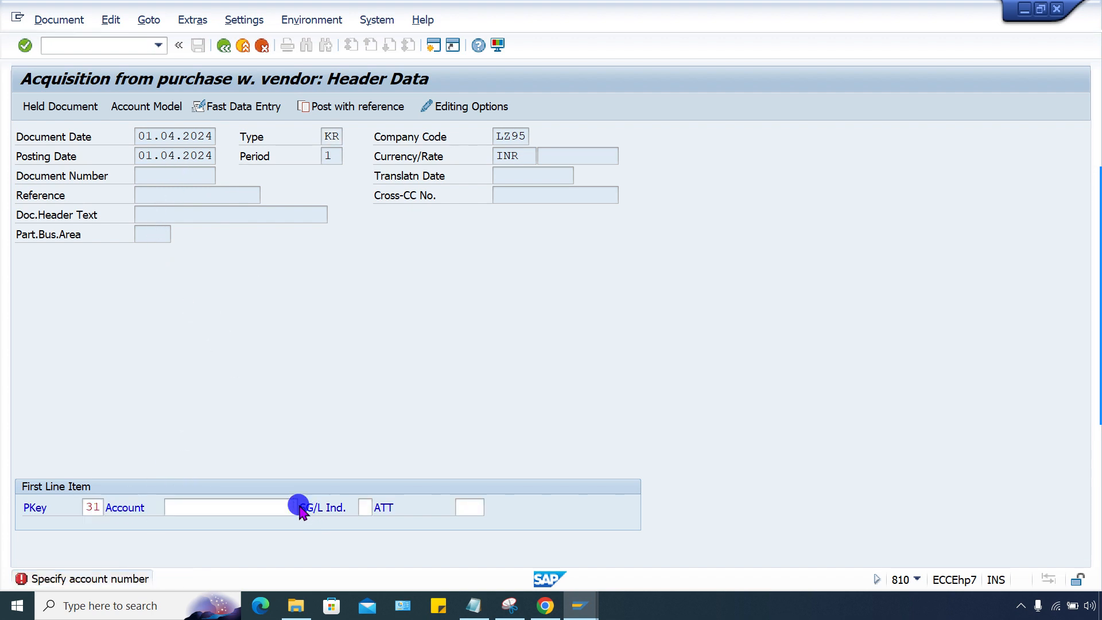
pyautogui.click(301, 507)
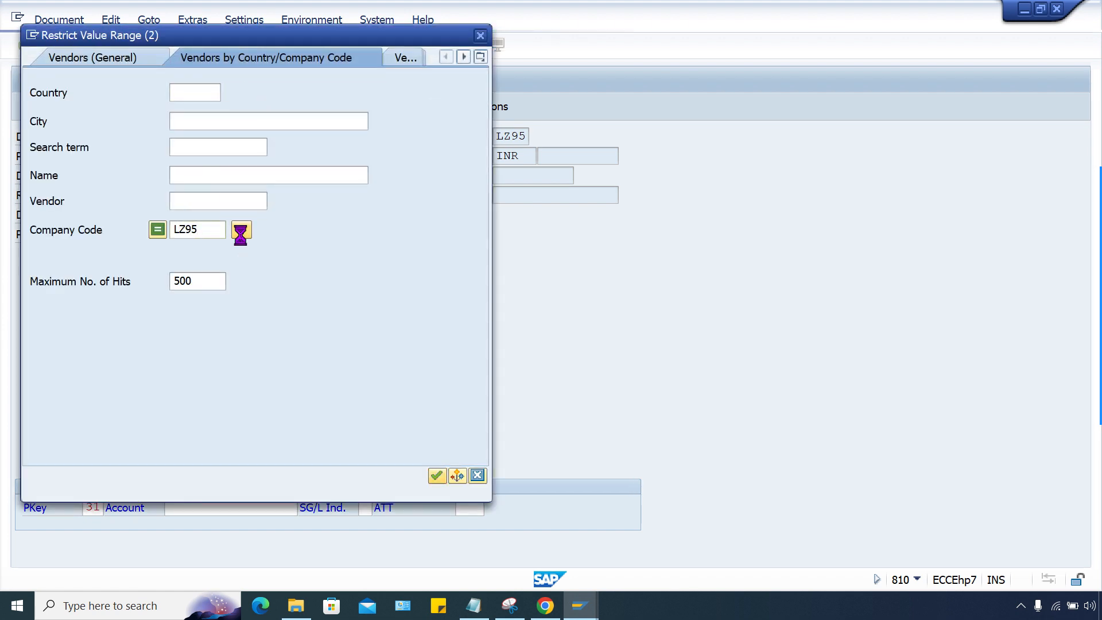
pyautogui.click(435, 476)
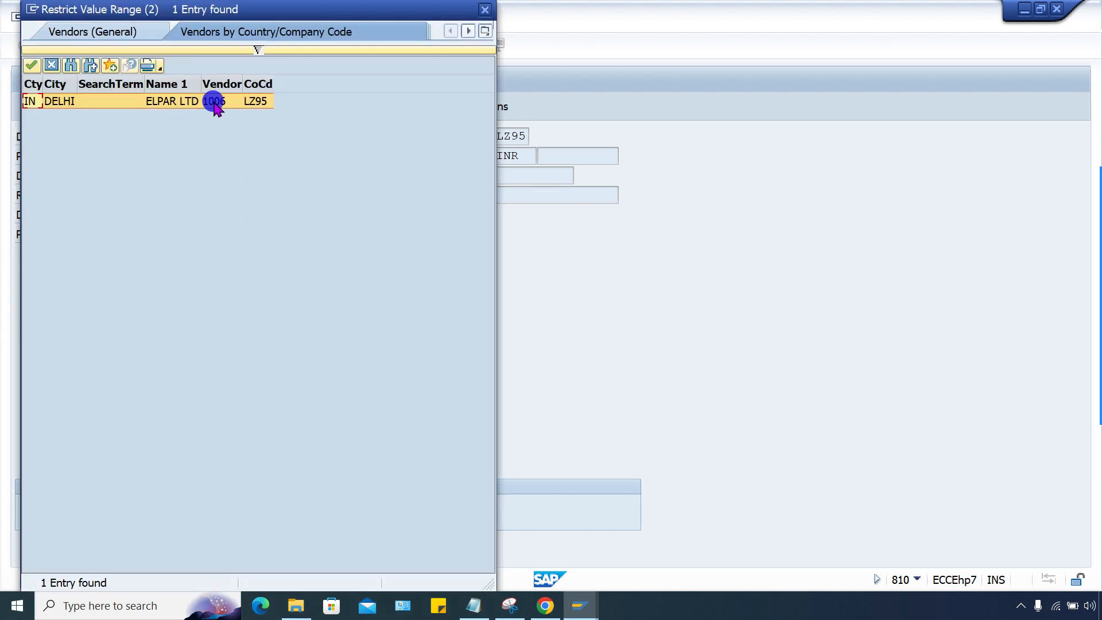
pyautogui.doubleClick(214, 101)
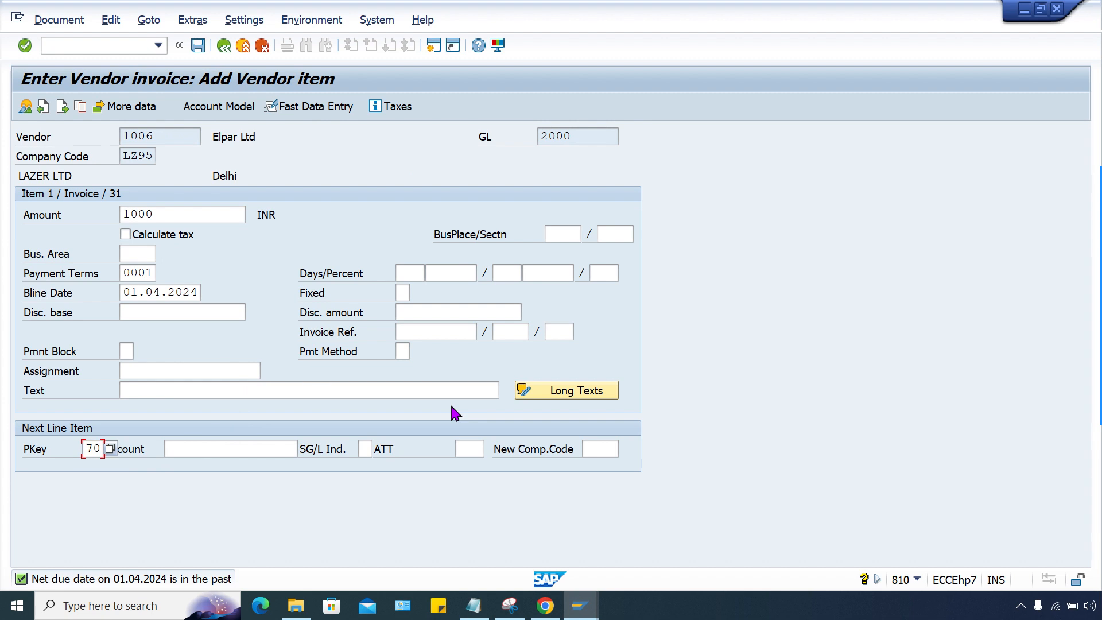
pyautogui.write('1000')
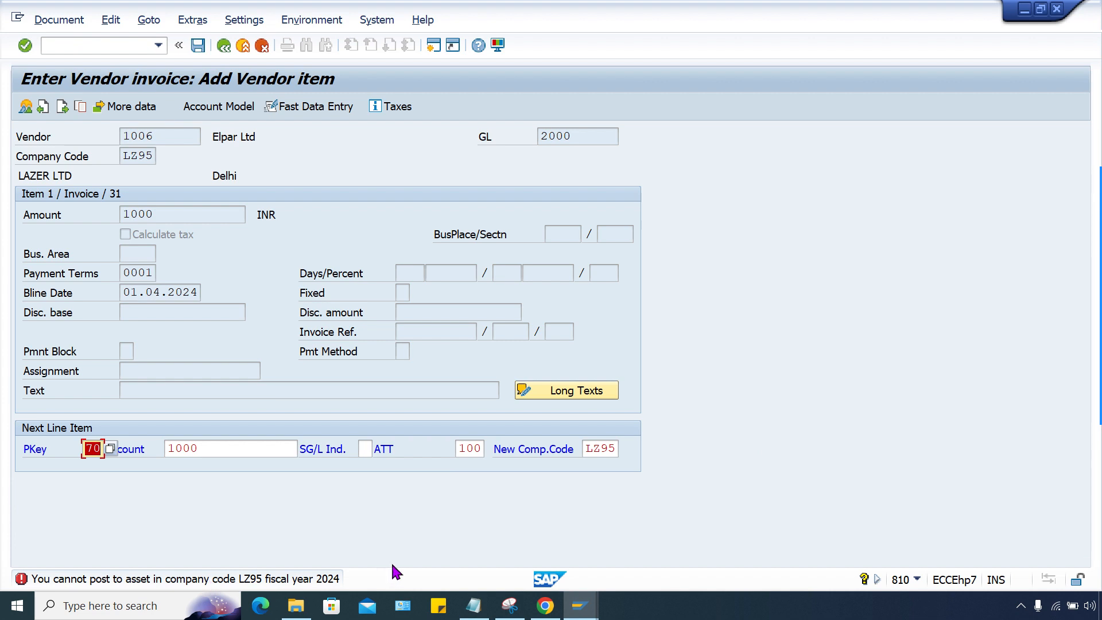
pyautogui.moveTo(248, 585)
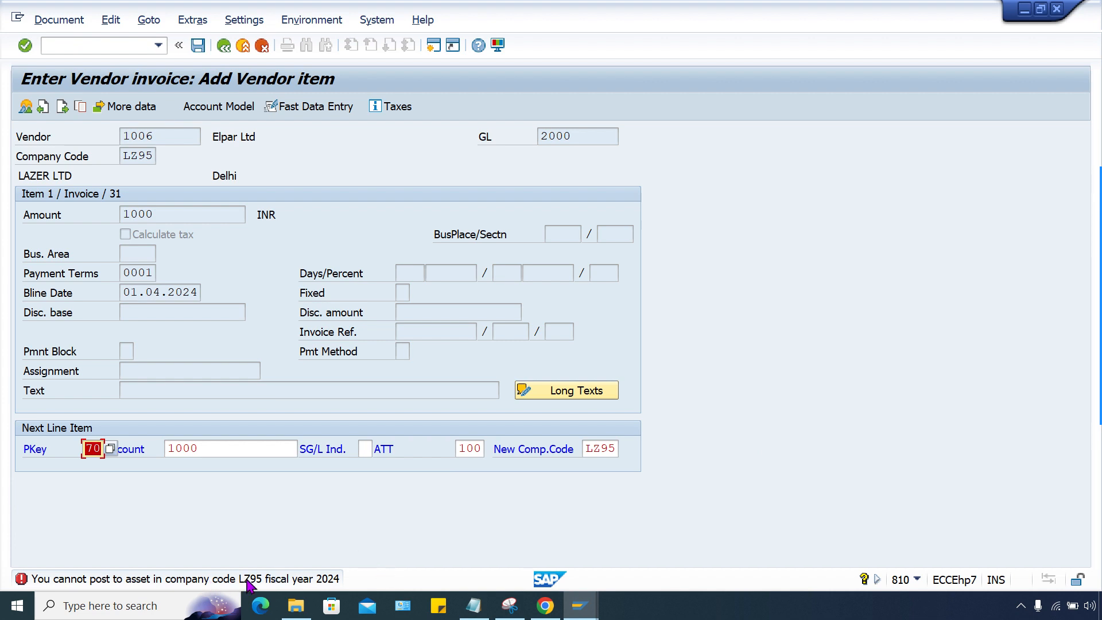
pyautogui.moveTo(579, 606)
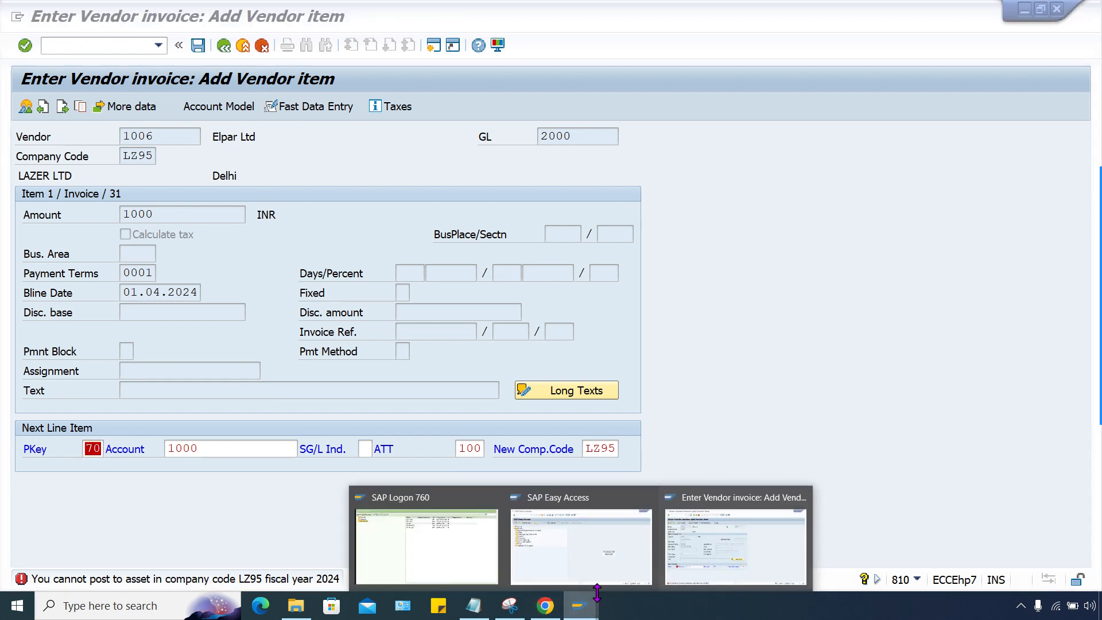
# Run OAAQ from SAP Easy Access and select the LZ95 row showing 2022
pyautogui.click(580, 547)
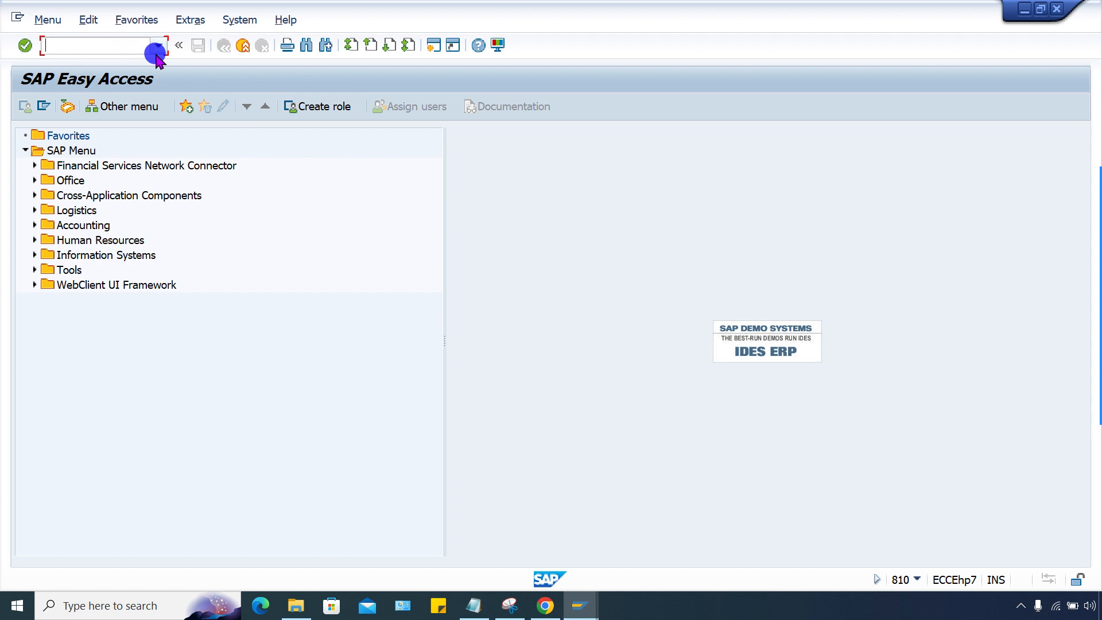
pyautogui.write('/NOAAQ')
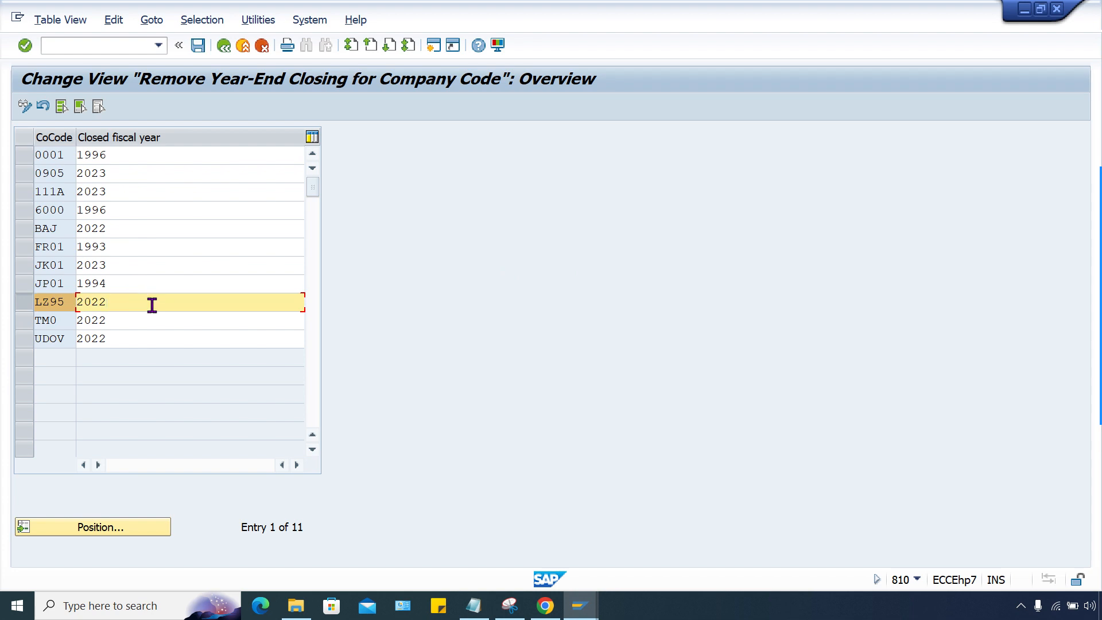
pyautogui.click(105, 302)
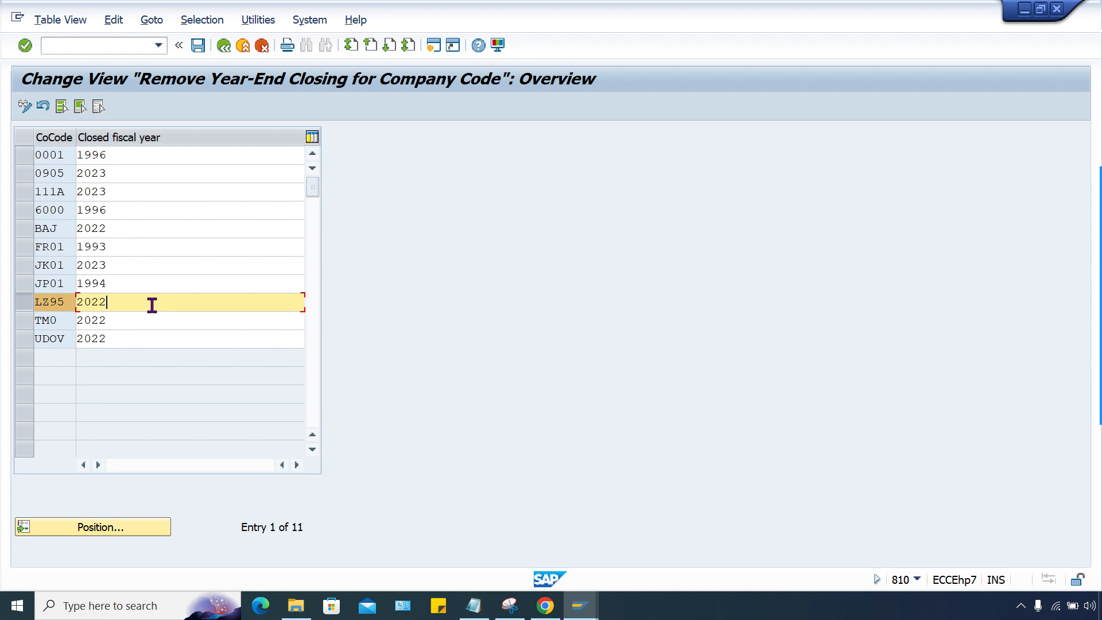
pyautogui.moveTo(120, 292)
pyautogui.write('/')
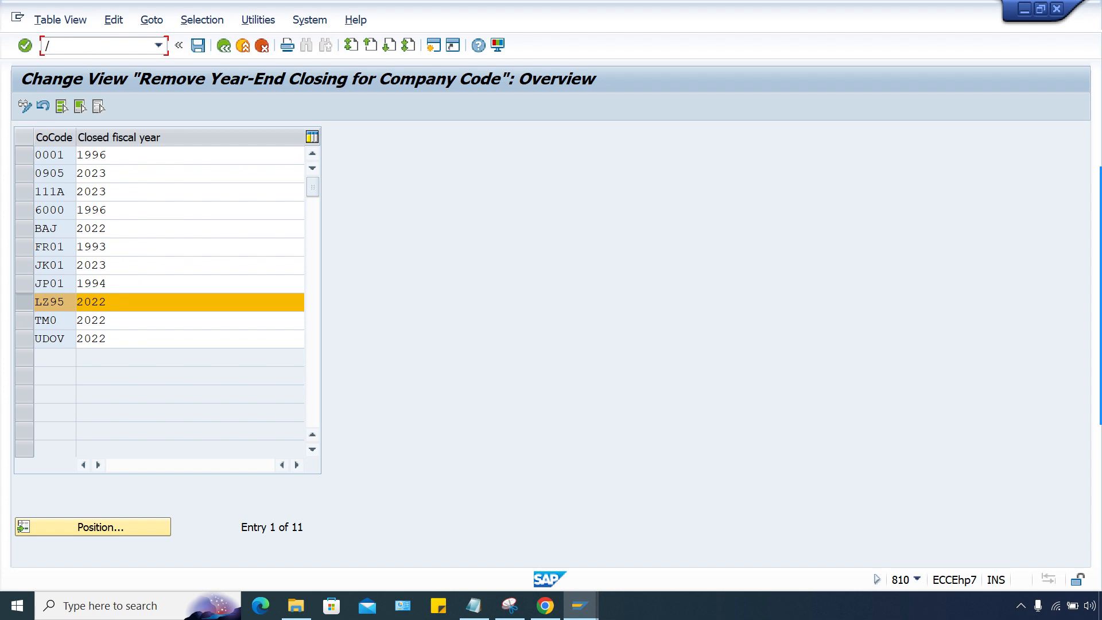
# Run AJAB for company code LZ95, fiscal year 2023, with Test run unchecked
pyautogui.write('NA')
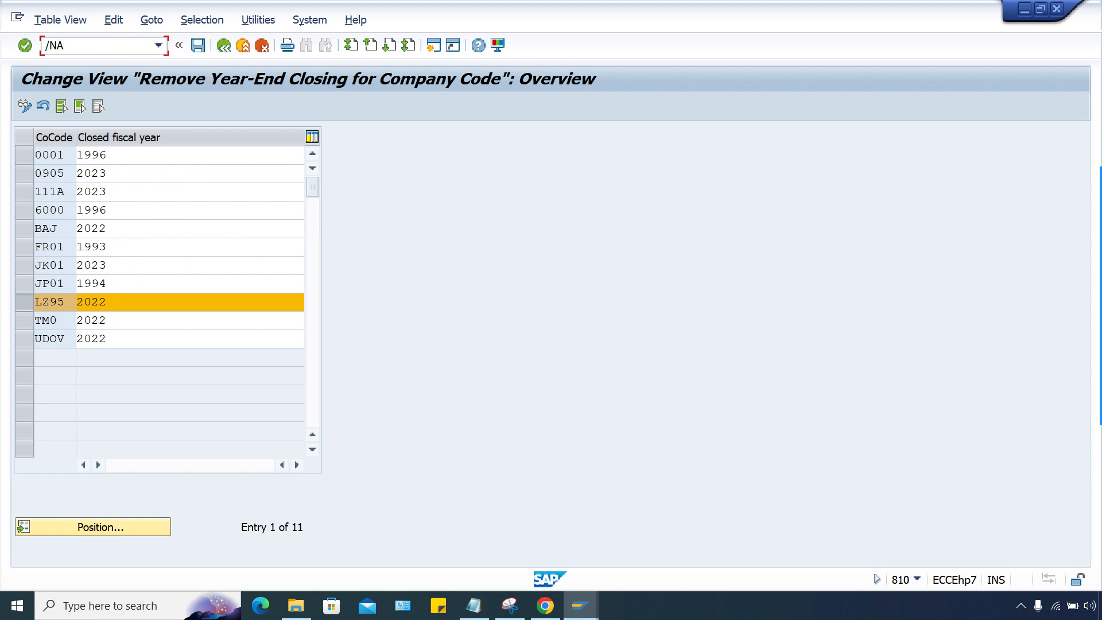
pyautogui.write('J')
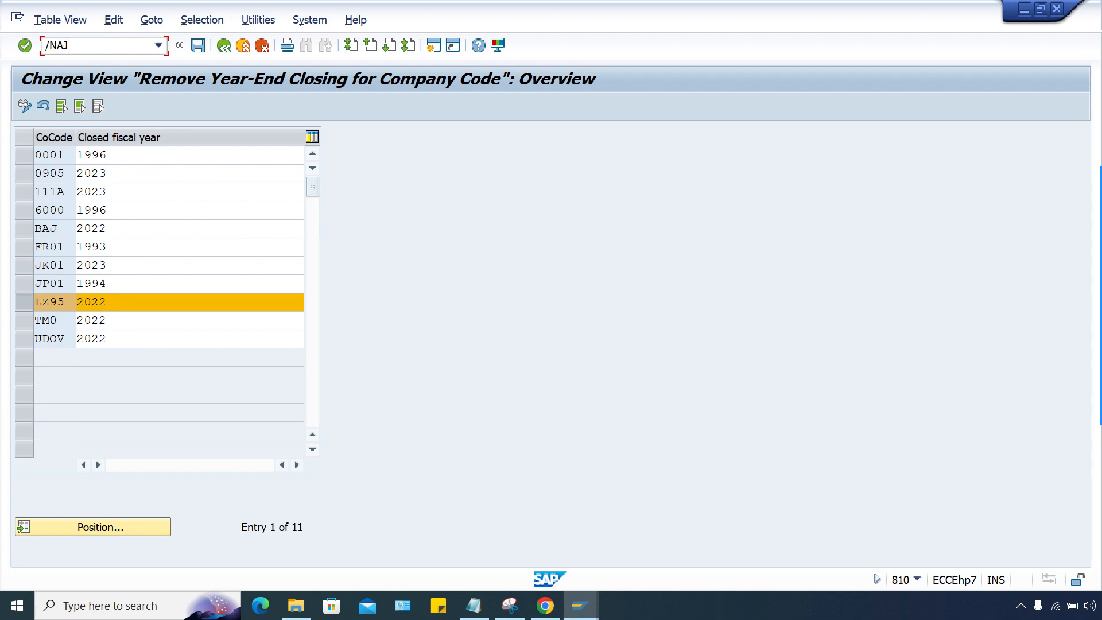
pyautogui.write('AB')
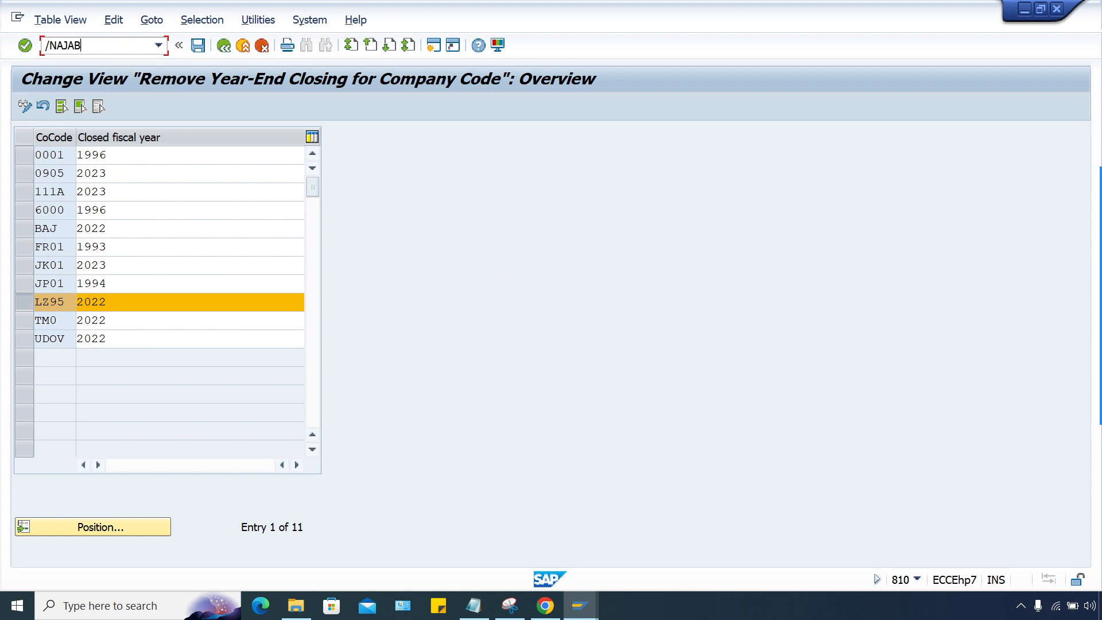
pyautogui.press('Enter')
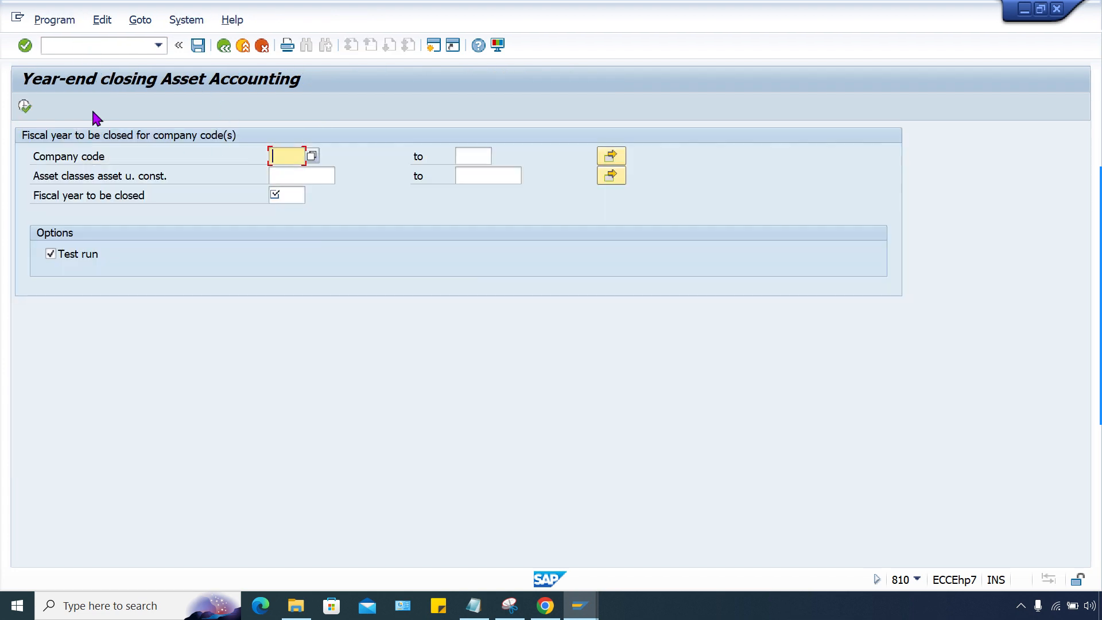
pyautogui.moveTo(165, 188)
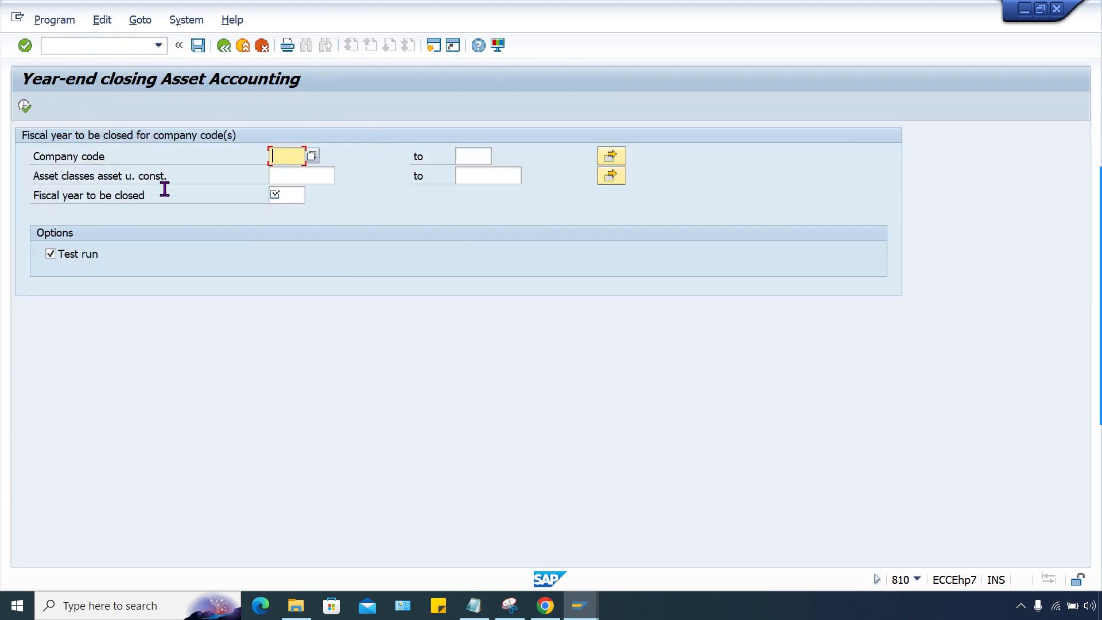
pyautogui.moveTo(47, 153)
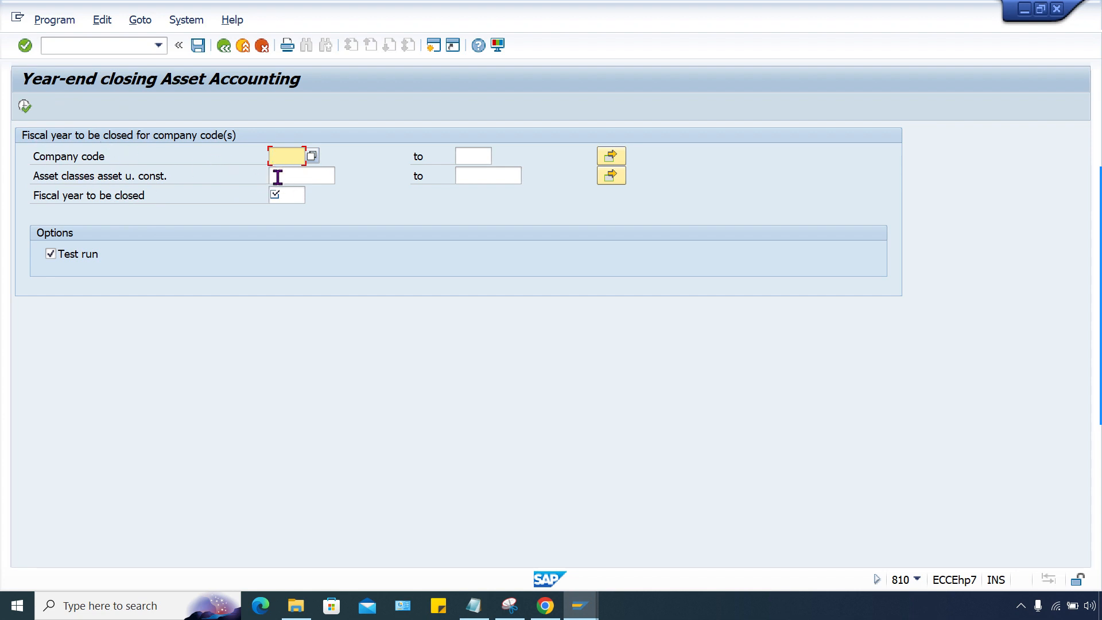
pyautogui.write('LZ')
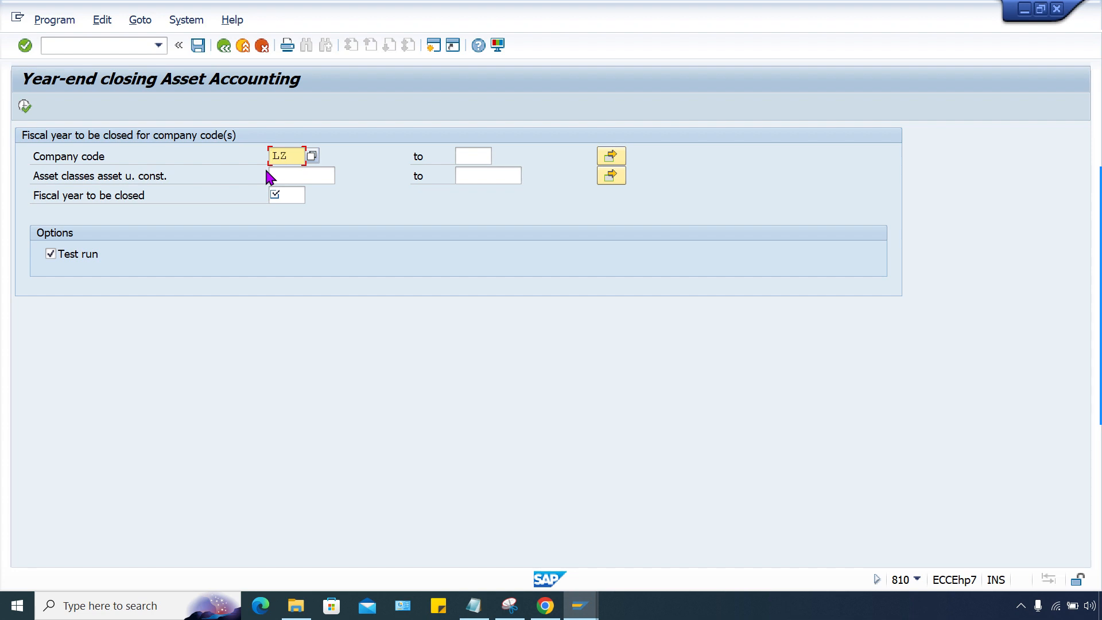
pyautogui.write('95')
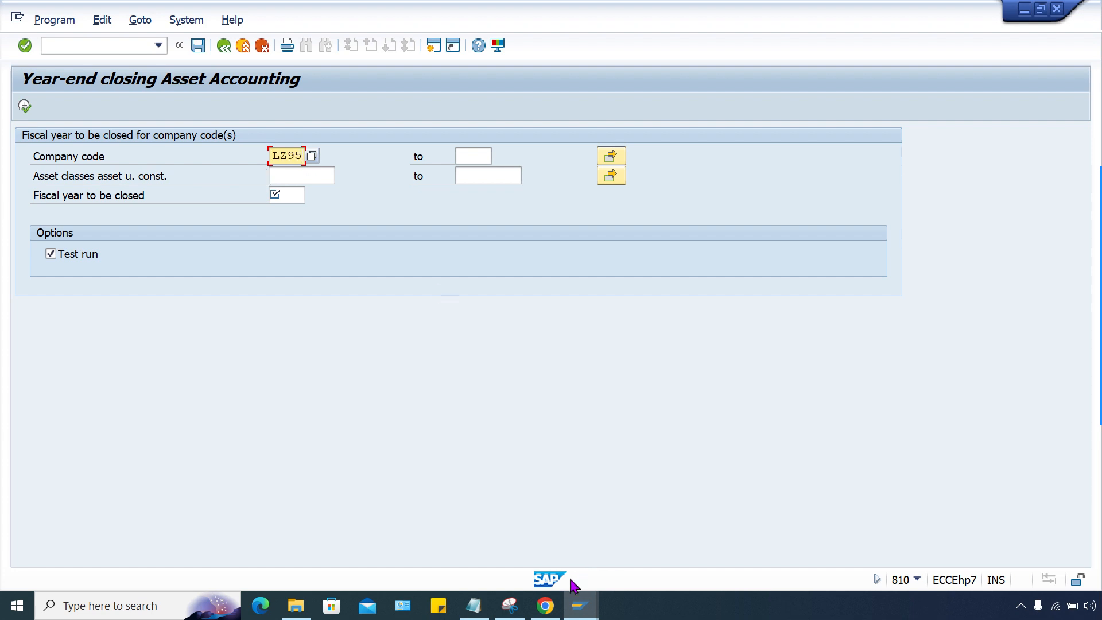
pyautogui.click(510, 605)
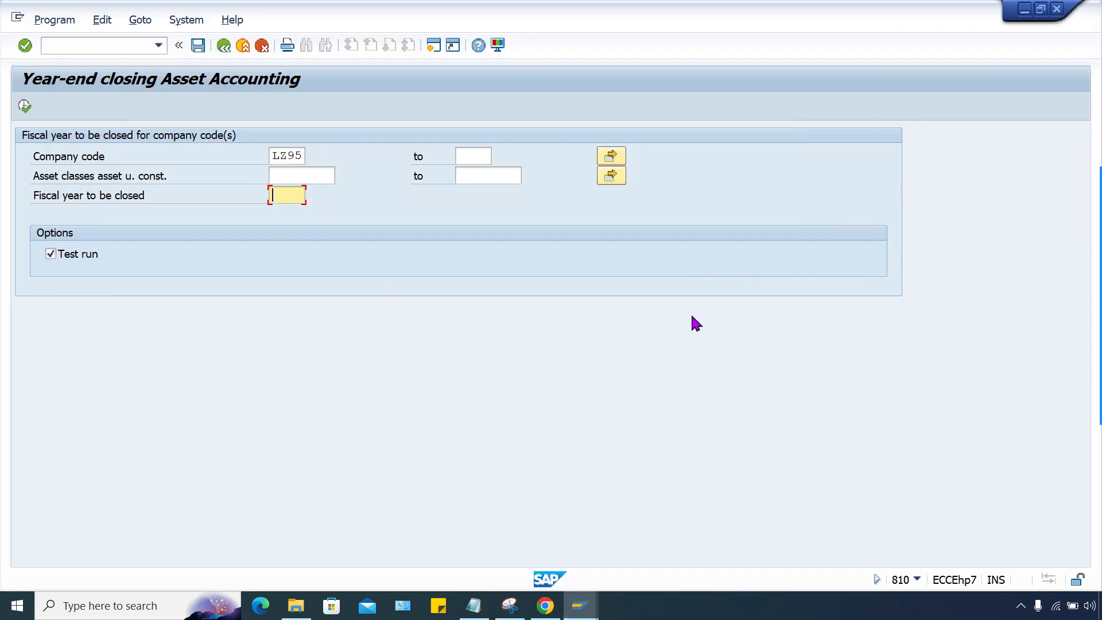
pyautogui.write('2023')
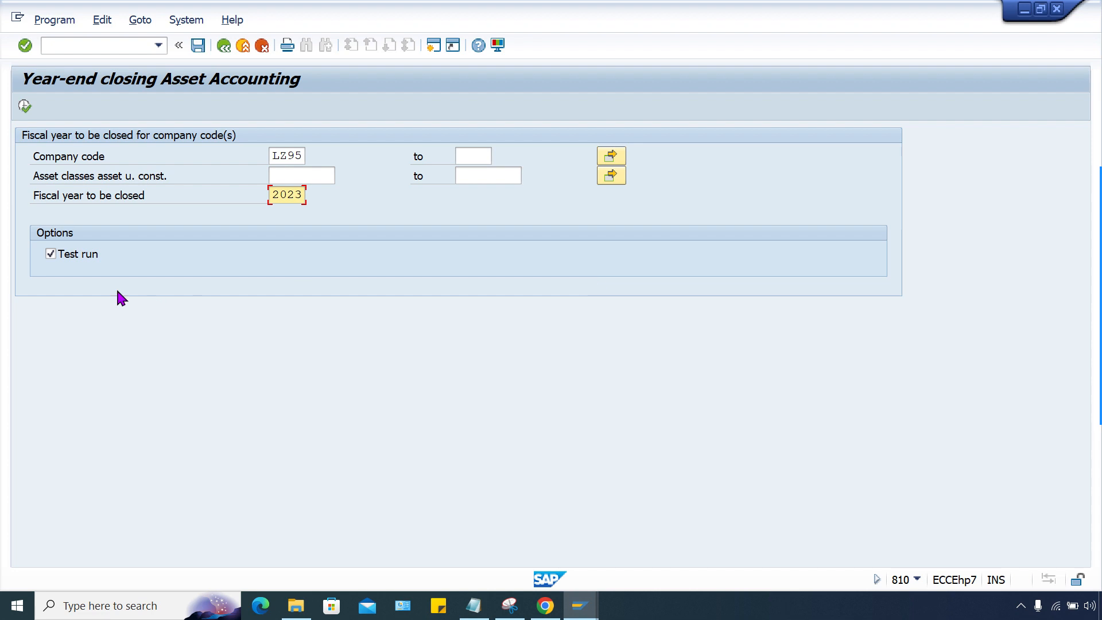
pyautogui.click(50, 253)
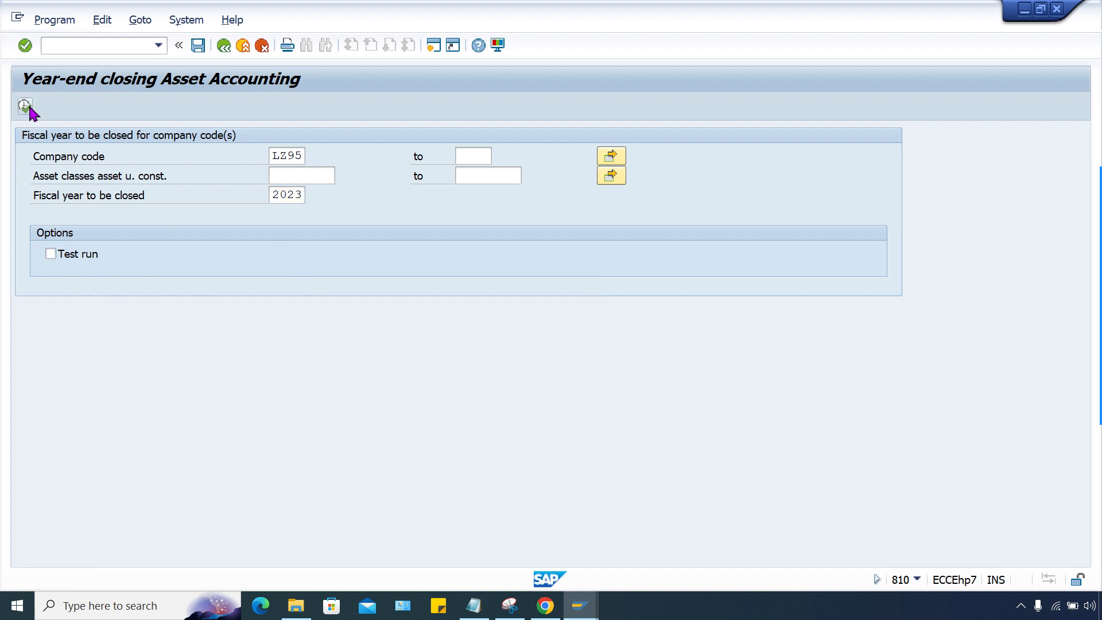
pyautogui.click(25, 106)
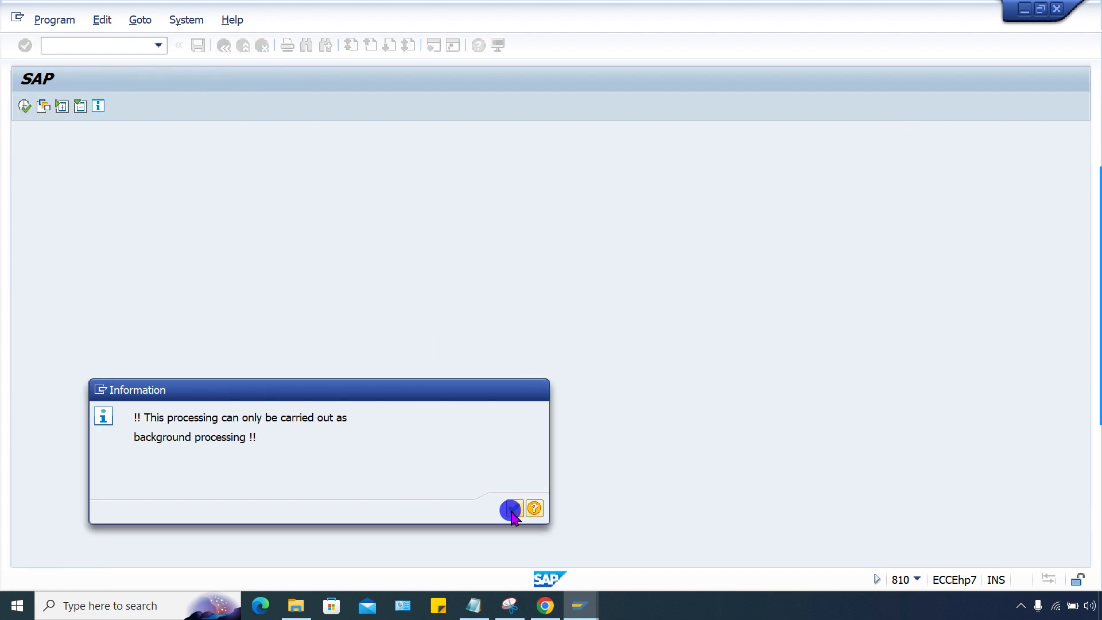
# Acknowledge the background-only processing message and return to the main SAP window
pyautogui.click(511, 508)
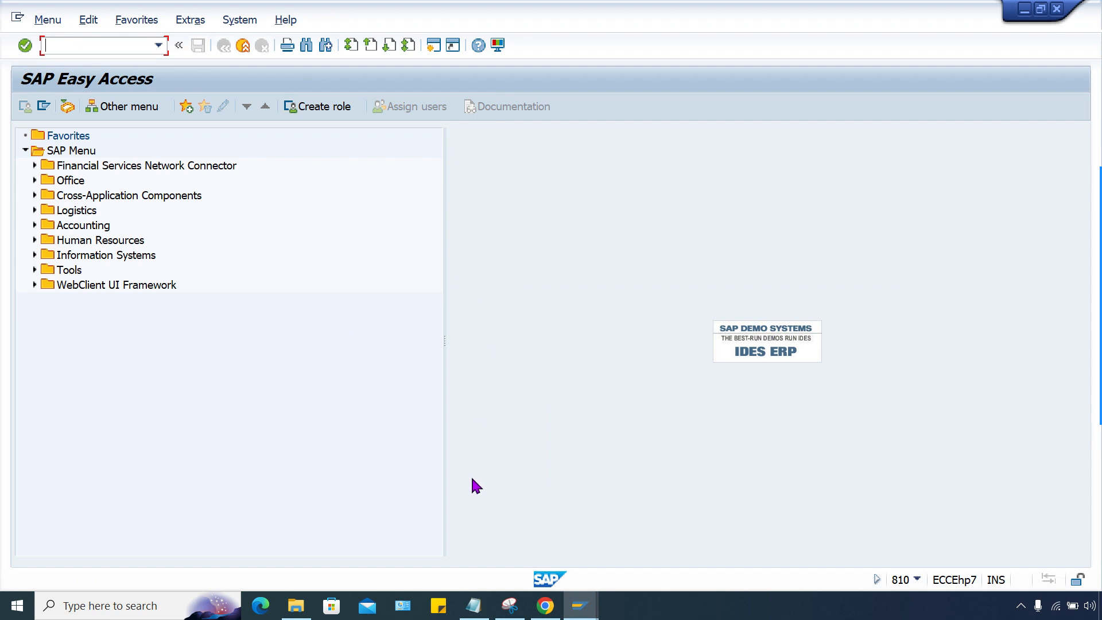
pyautogui.moveTo(580, 605)
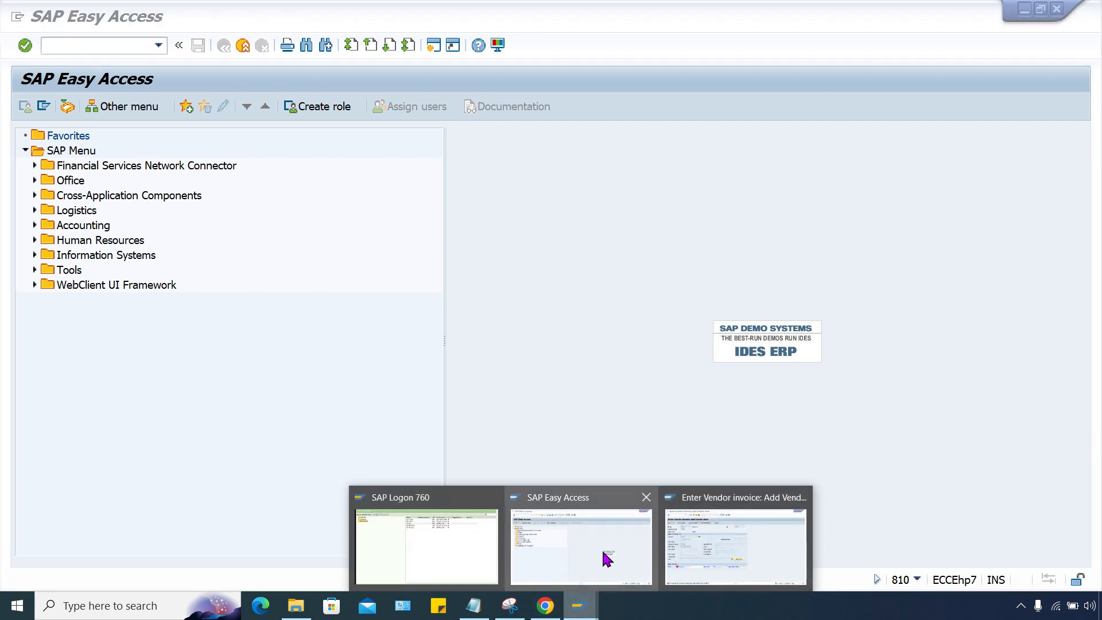
pyautogui.click(736, 547)
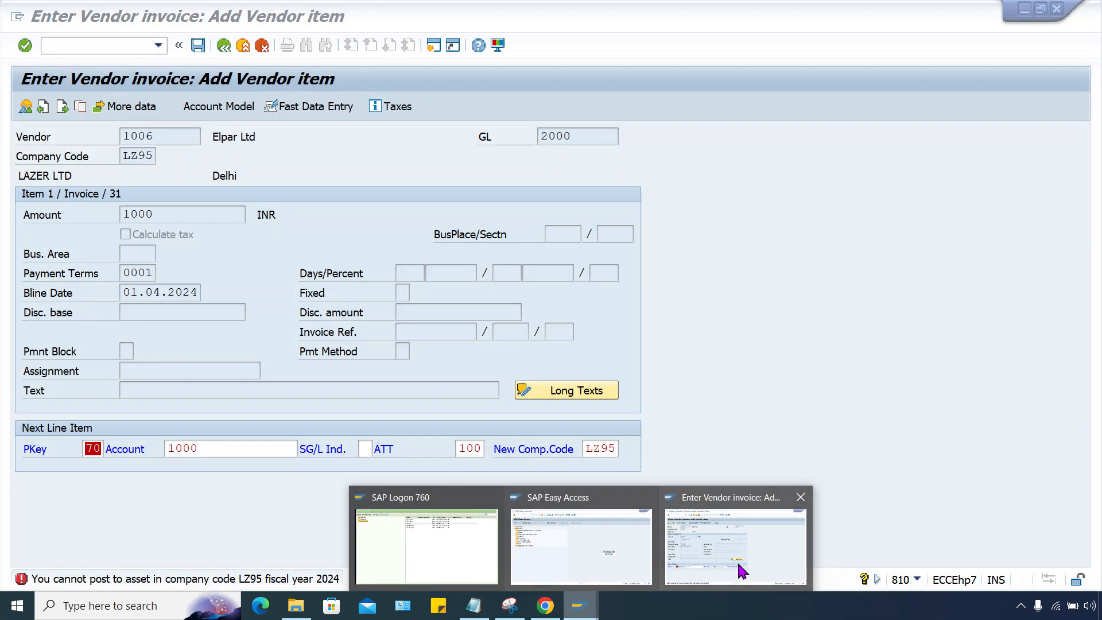
pyautogui.click(581, 546)
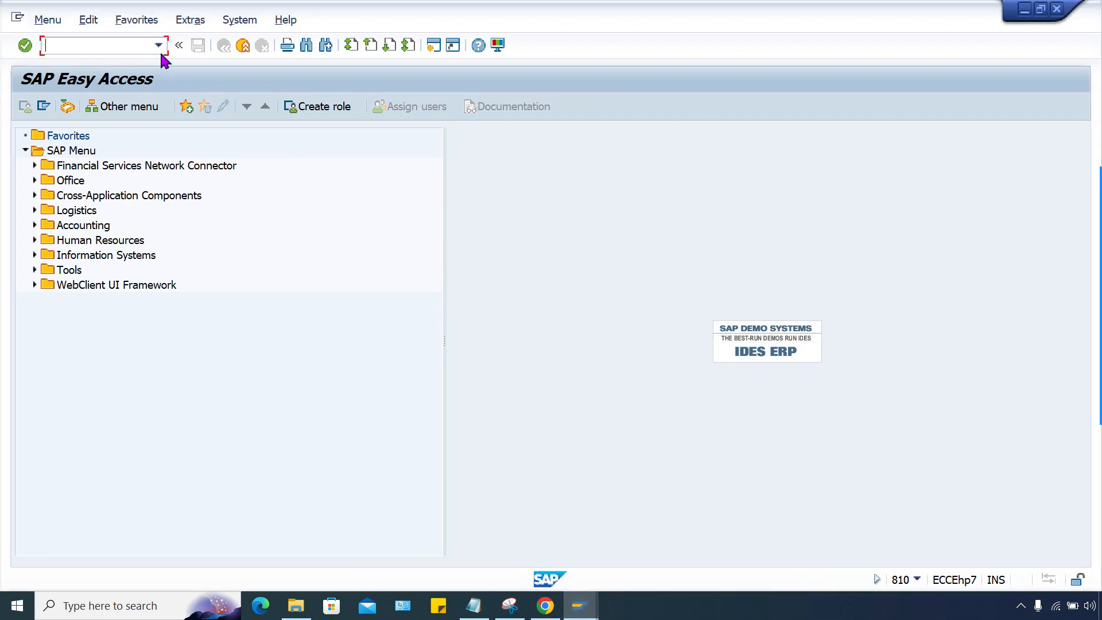
pyautogui.write('/NOAAQ')
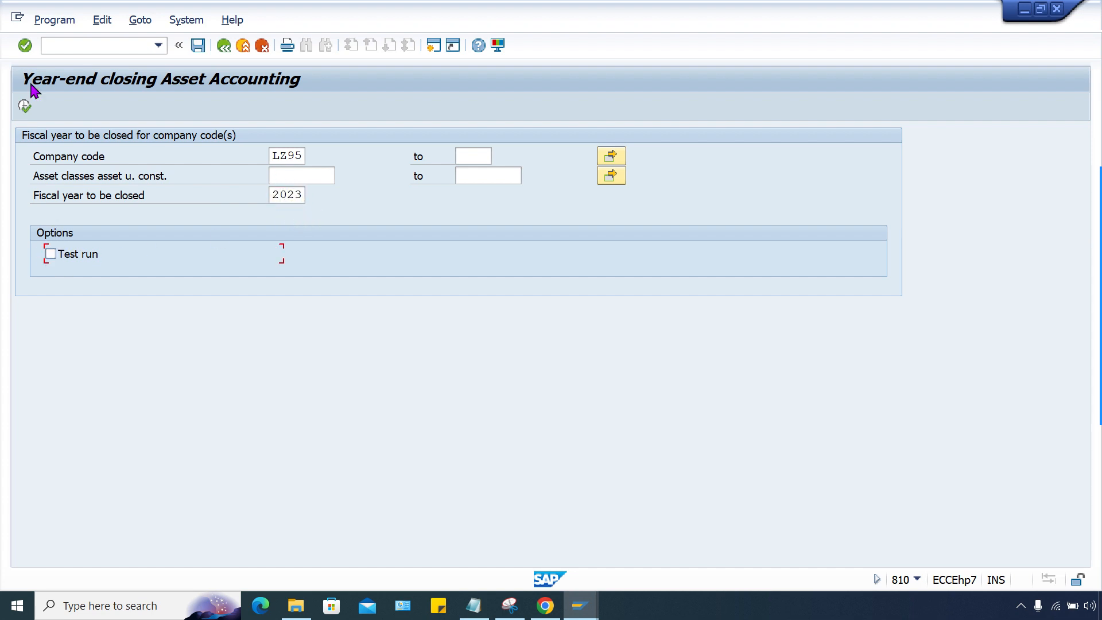
# Execute the closing in background with default print parameters and an immediate start
pyautogui.click(56, 19)
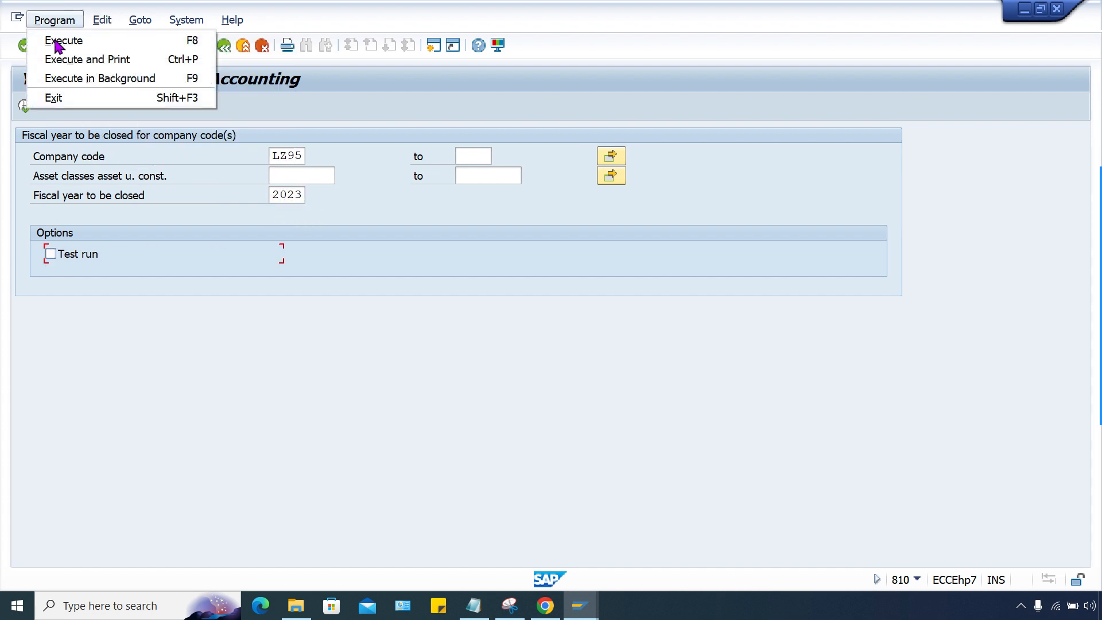
pyautogui.click(100, 78)
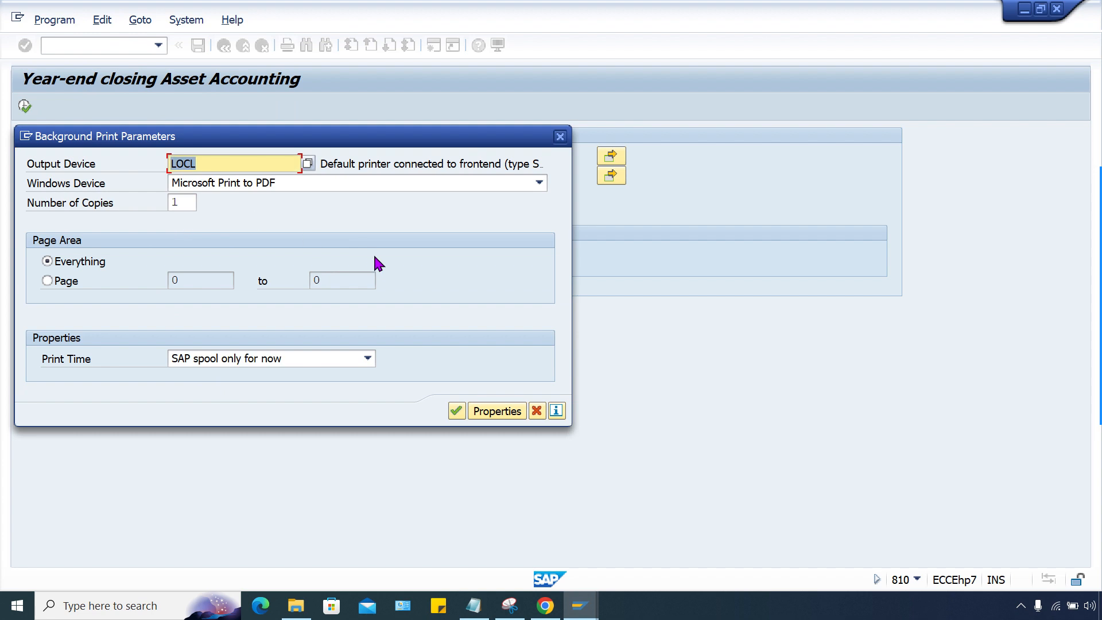
pyautogui.click(455, 411)
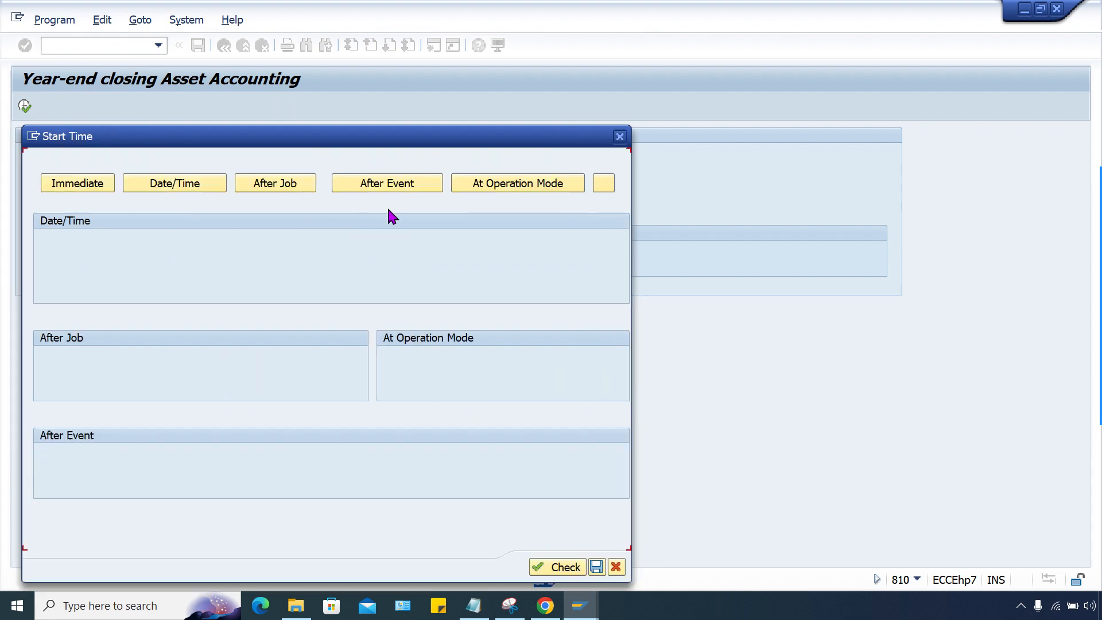
pyautogui.click(76, 182)
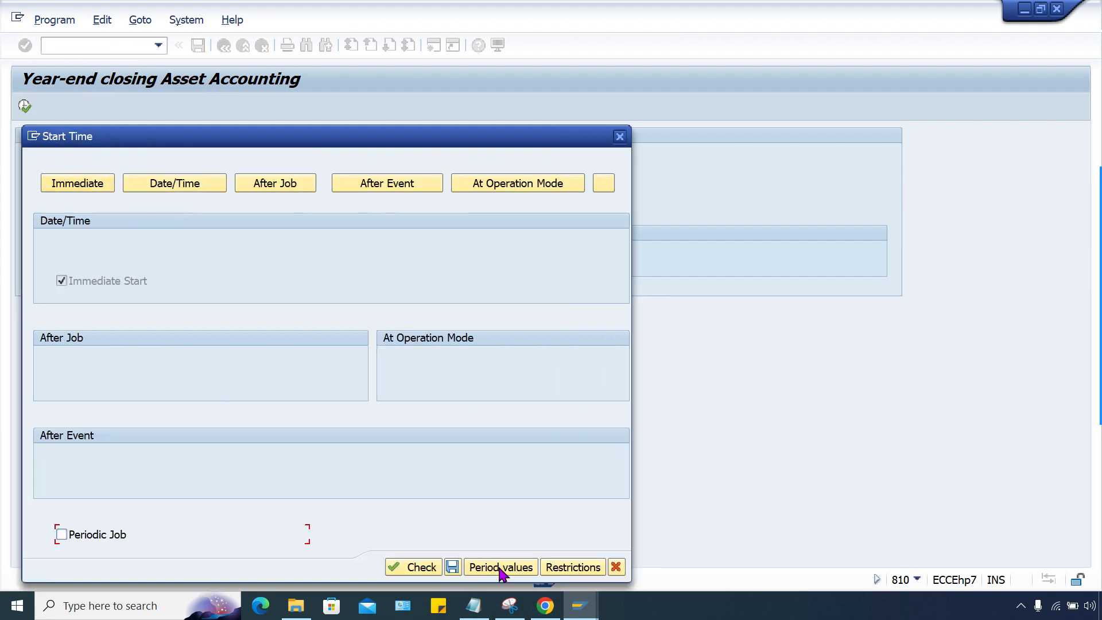
pyautogui.click(453, 567)
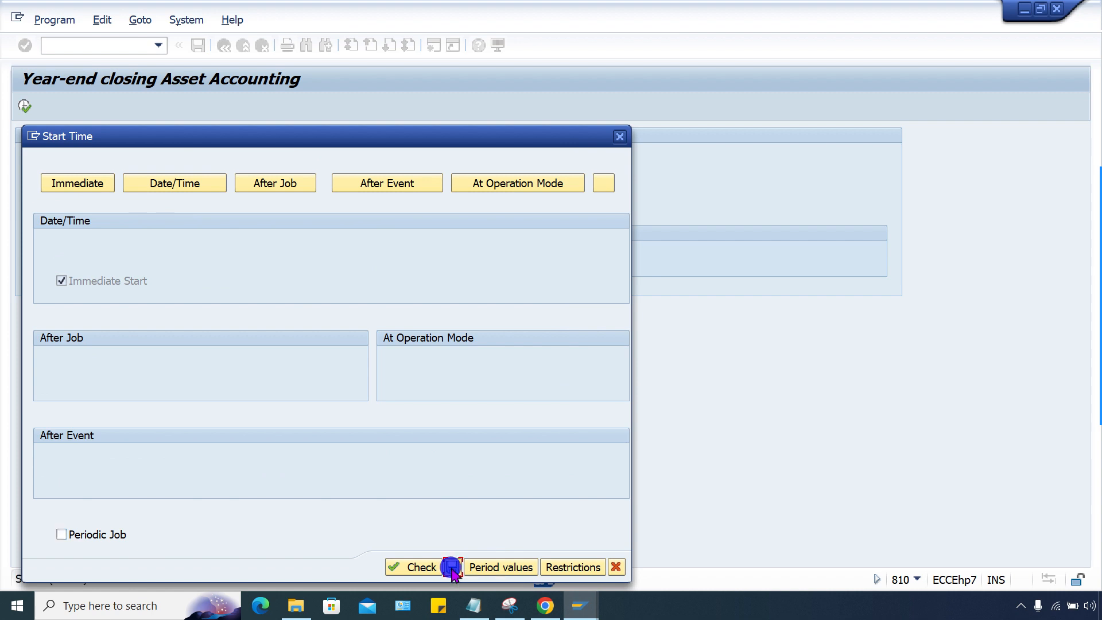
pyautogui.click(451, 567)
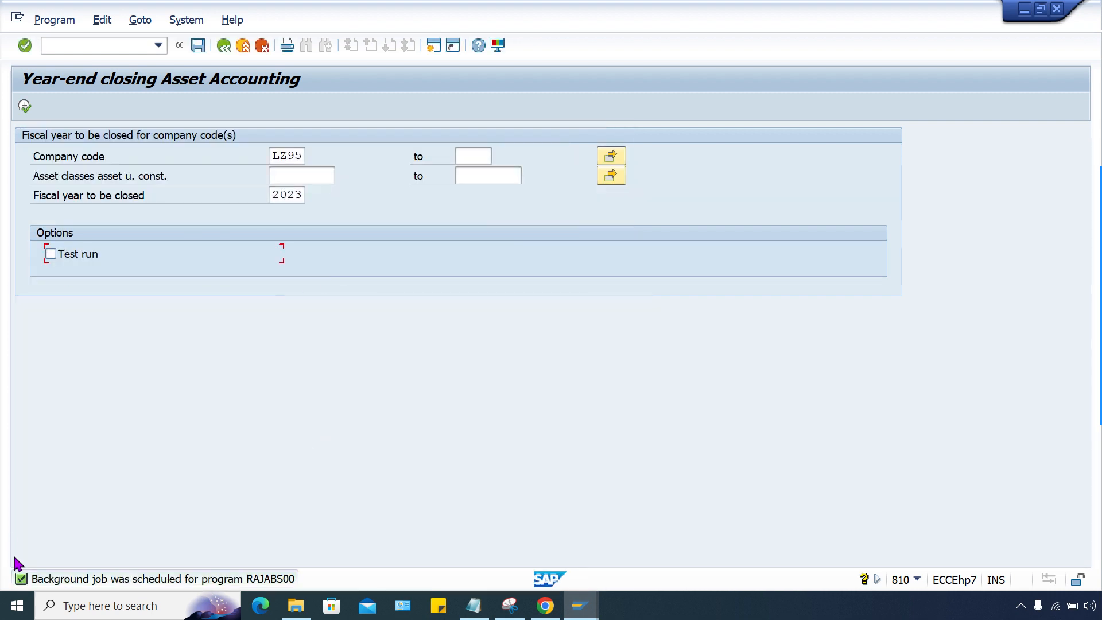
pyautogui.moveTo(195, 94)
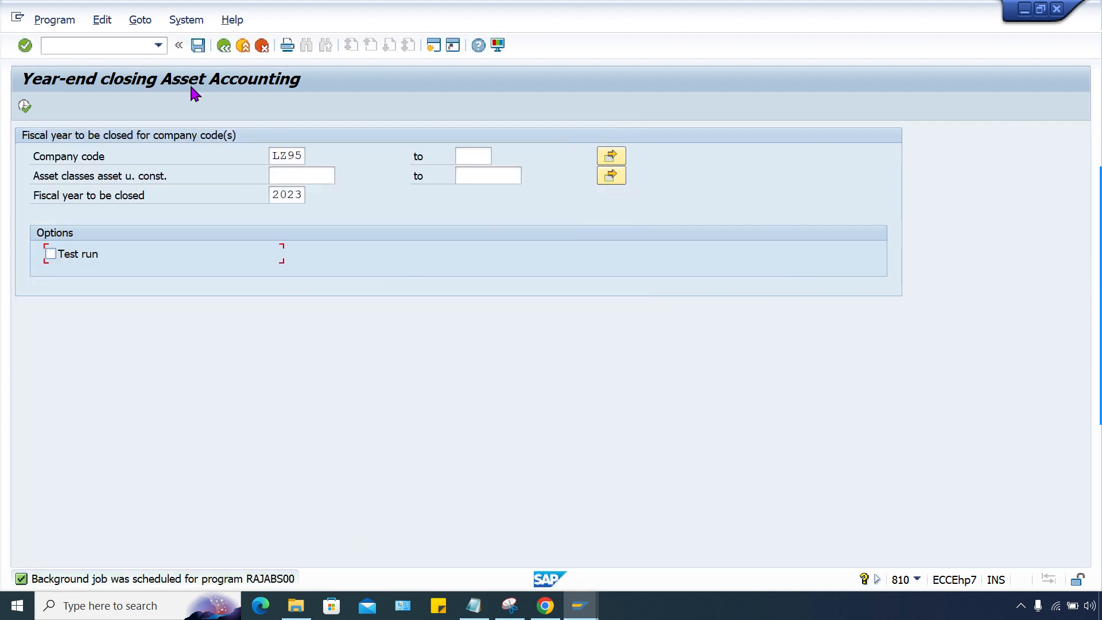
# Confirm LZ95 now shows closed fiscal year 2023, then enter transaction AJRW
pyautogui.click(158, 45)
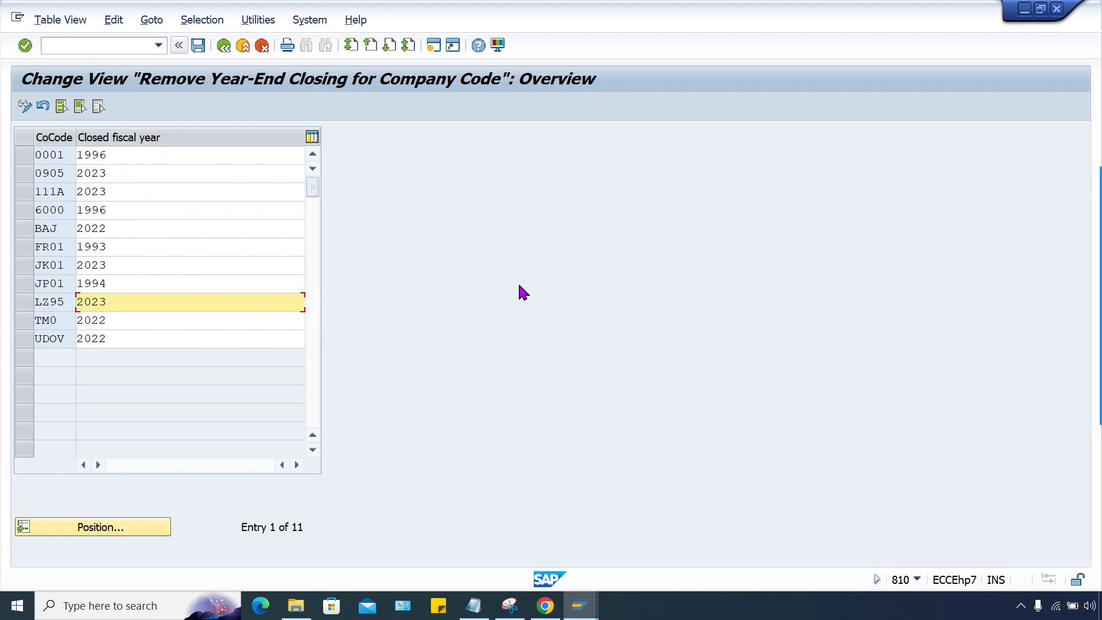
pyautogui.click(106, 302)
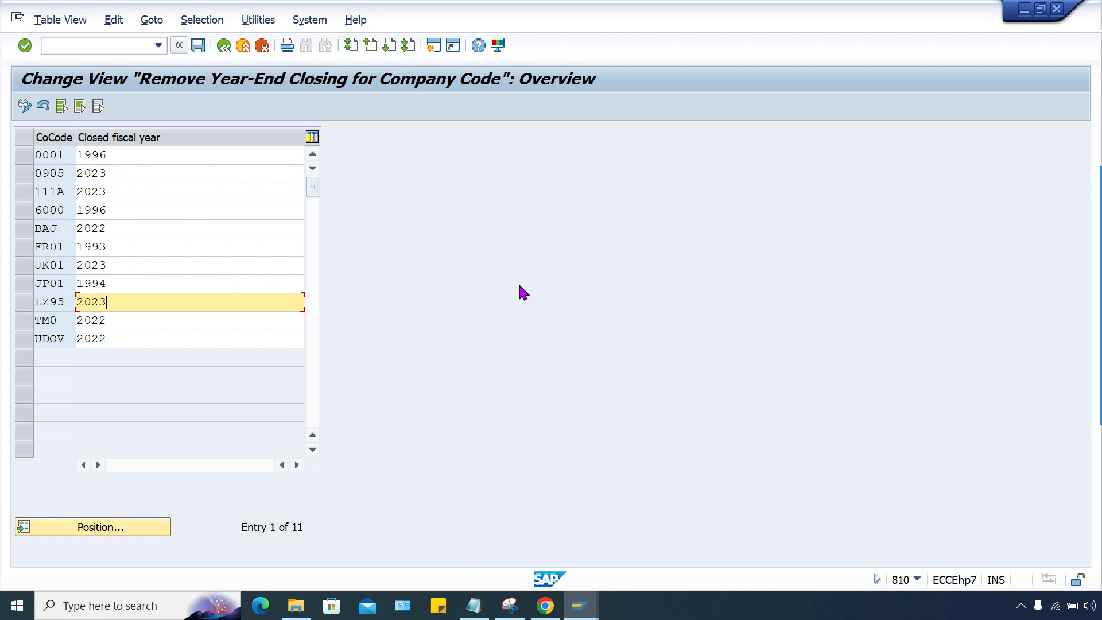
pyautogui.moveTo(104, 67)
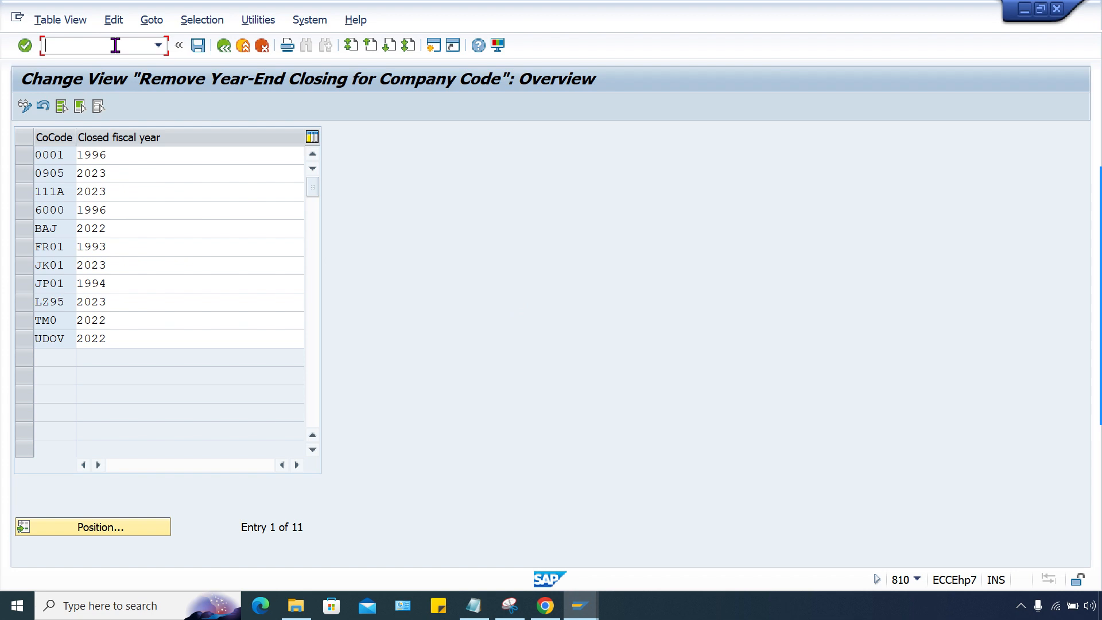
pyautogui.write('/NA')
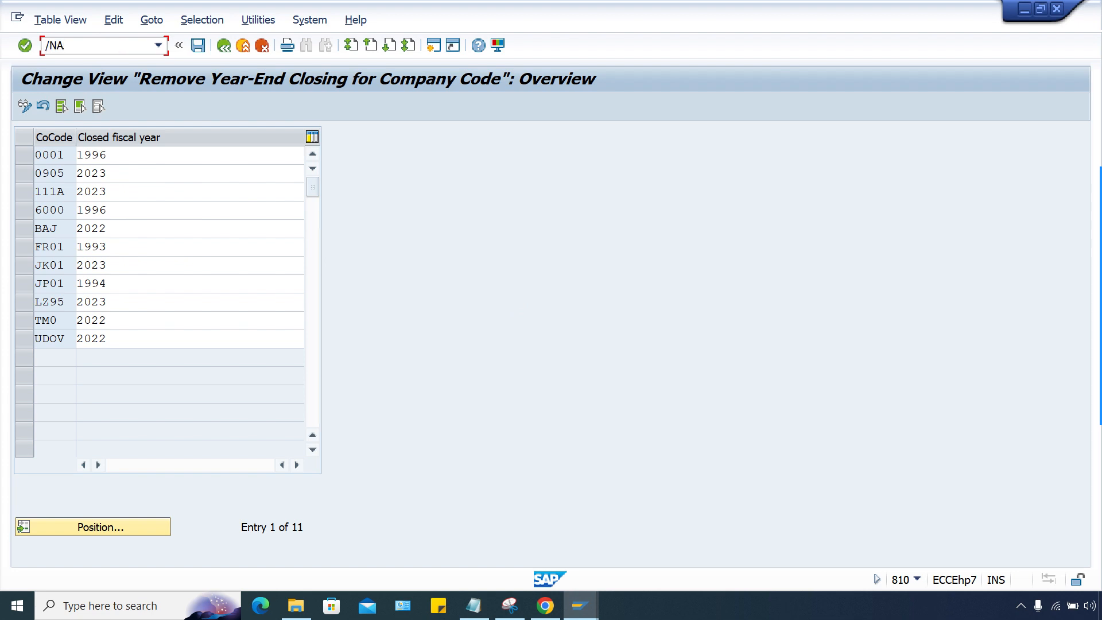
pyautogui.write('J')
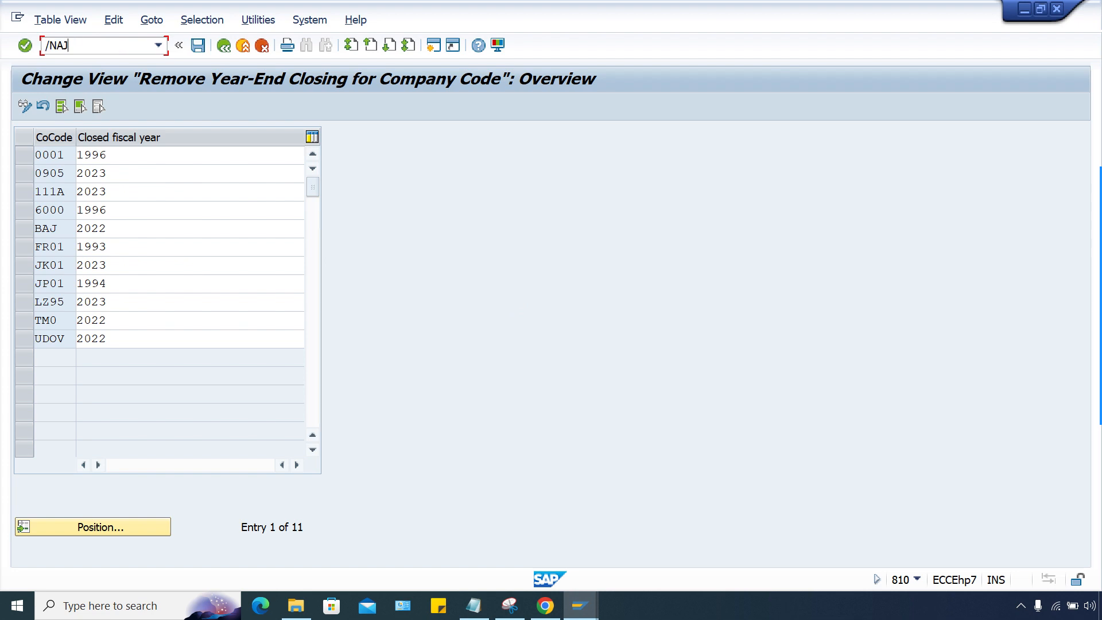
pyautogui.press('Backspace')
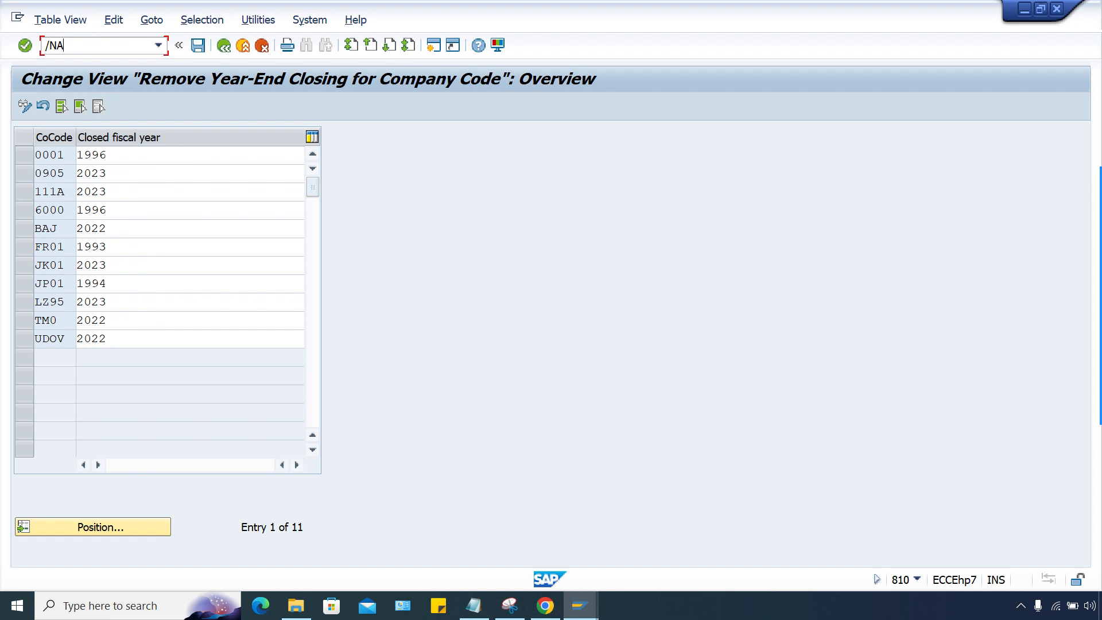
pyautogui.write('JR')
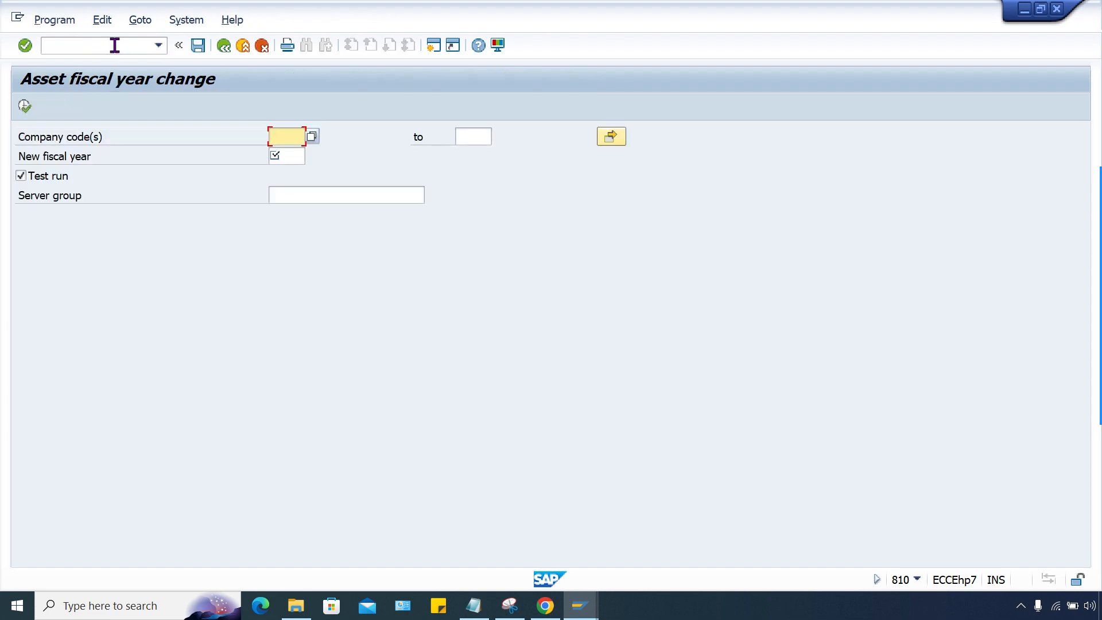
pyautogui.moveTo(185, 132)
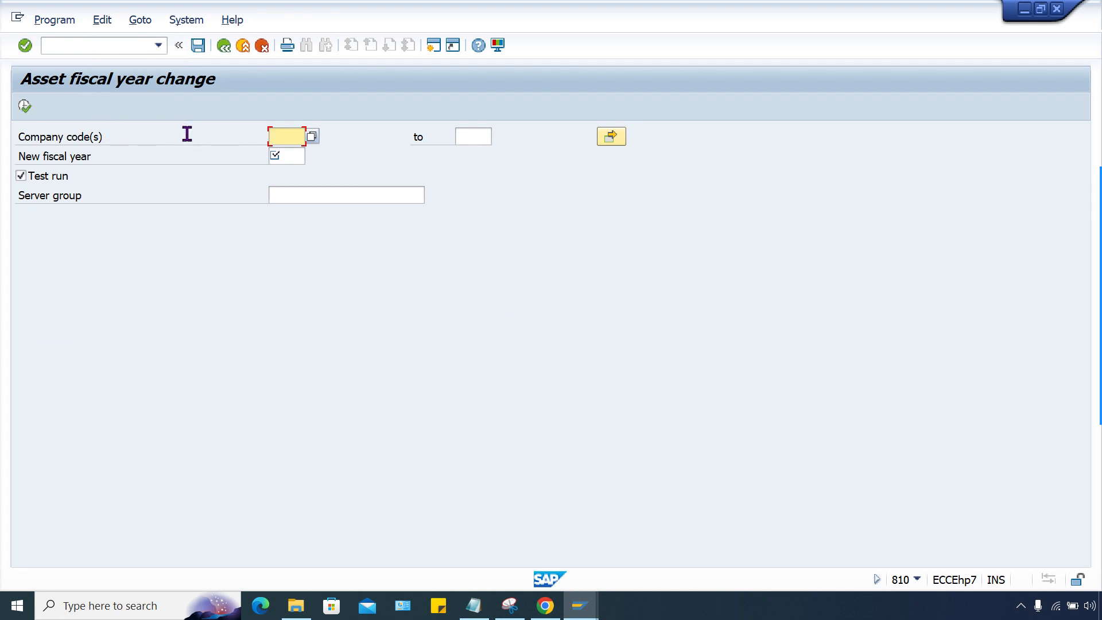
# Schedule the live fiscal year change of LZ95 to 2024 as an immediate background job
pyautogui.write('LZ95')
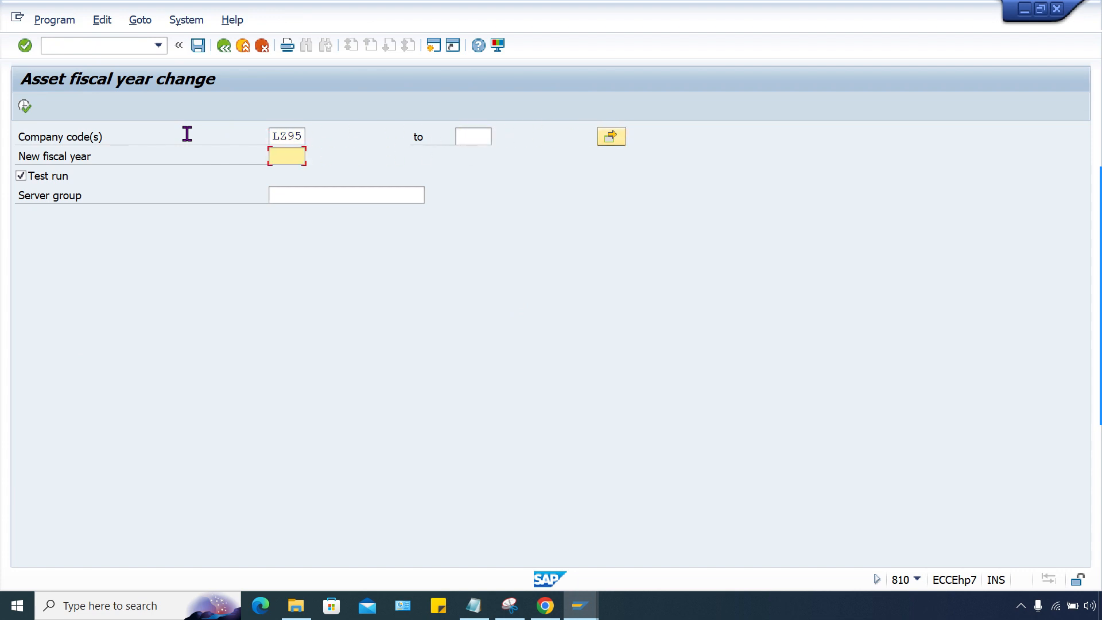
pyautogui.write('2024')
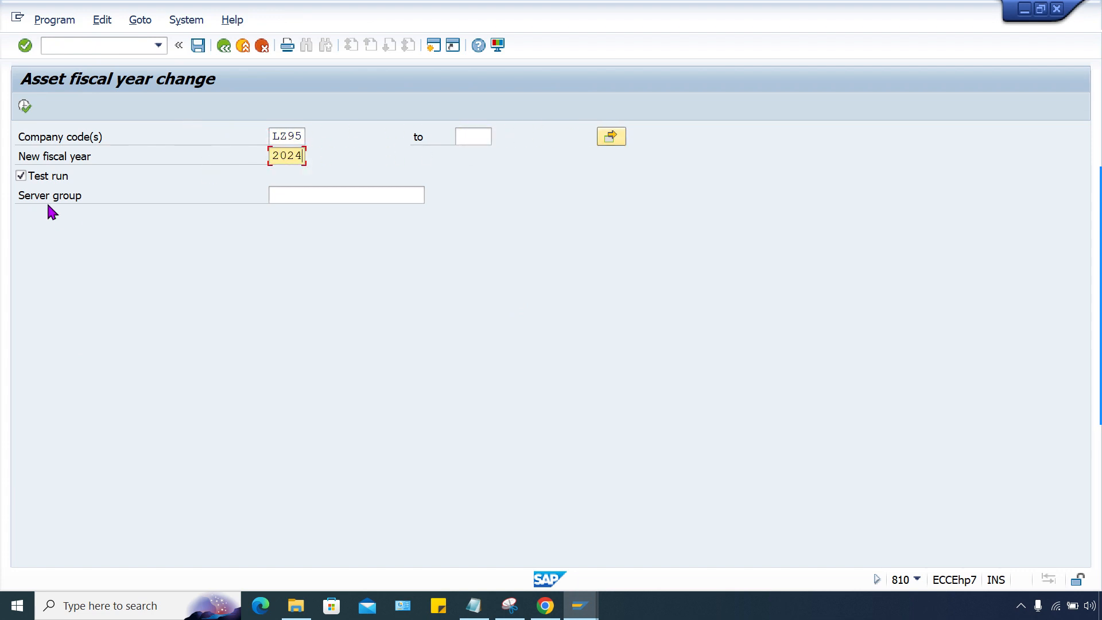
pyautogui.click(55, 19)
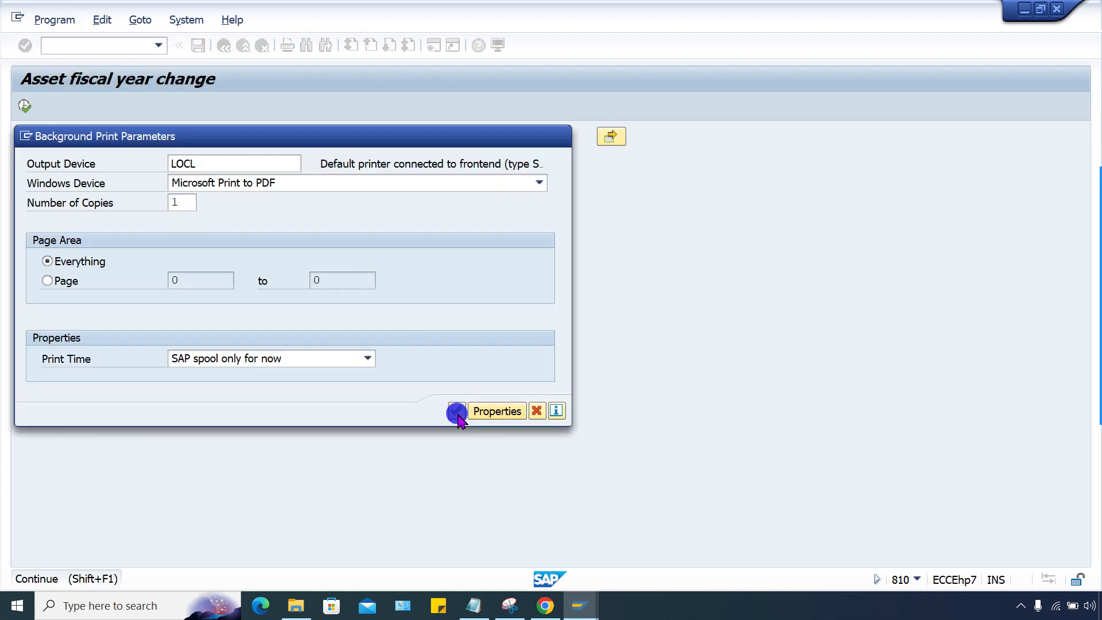
pyautogui.click(455, 411)
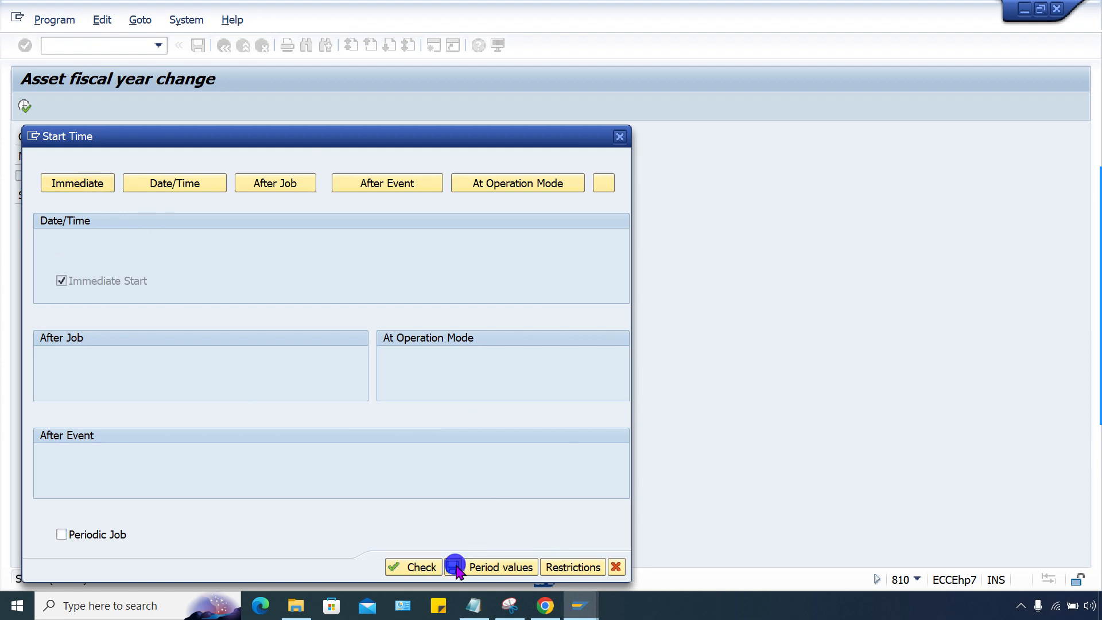
pyautogui.click(455, 567)
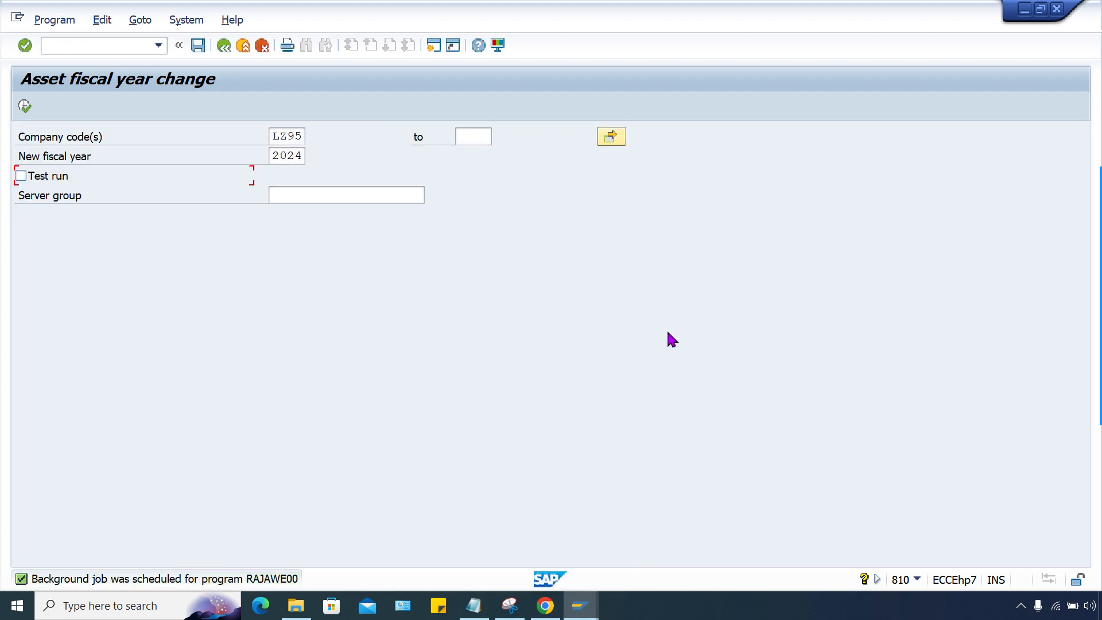
pyautogui.moveTo(540, 446)
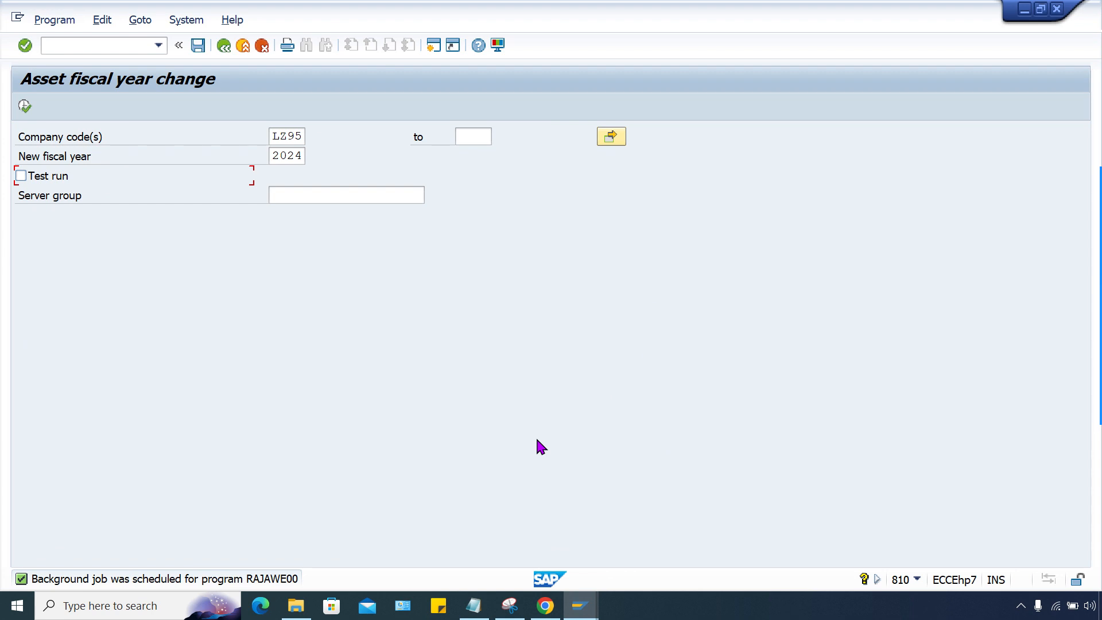
pyautogui.moveTo(579, 605)
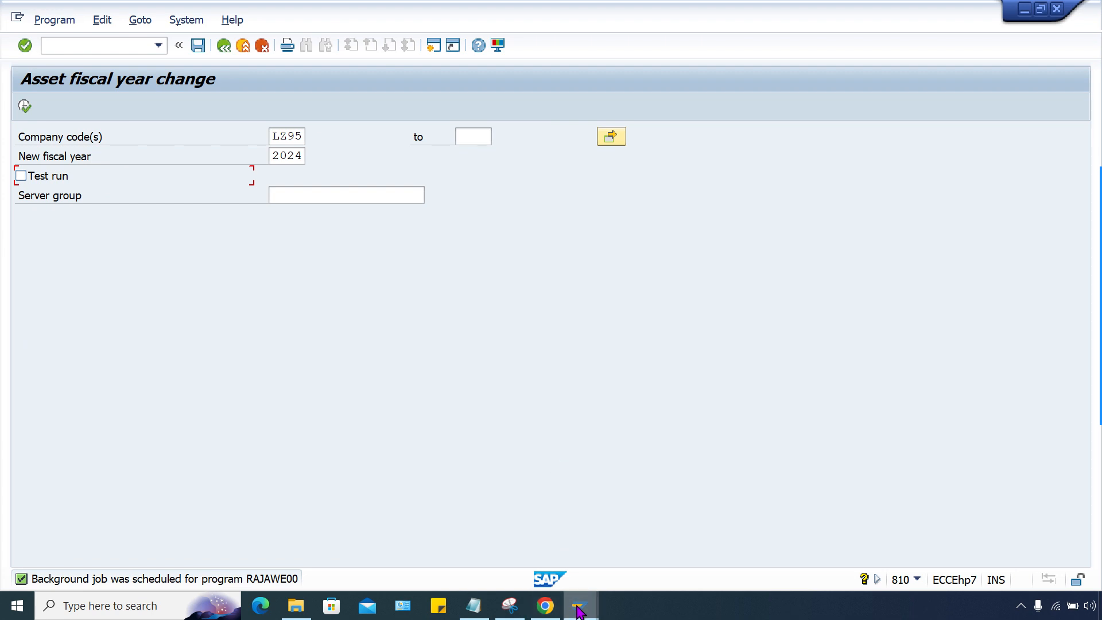
pyautogui.moveTo(577, 605)
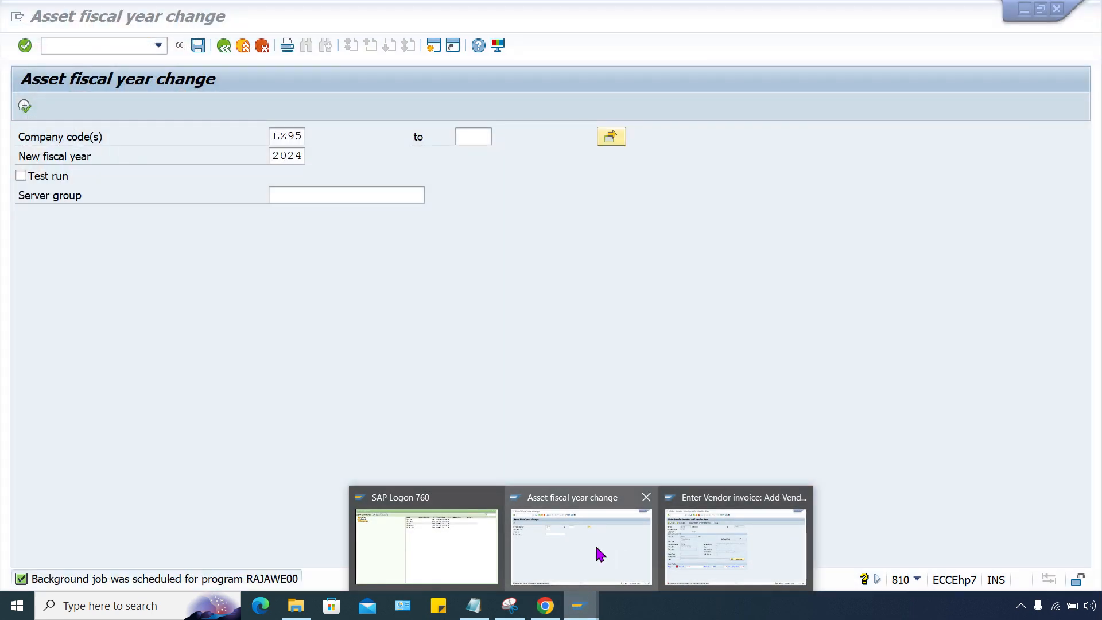
# Switch back to the 'Enter Vendor invoice' window from the taskbar
pyautogui.click(734, 545)
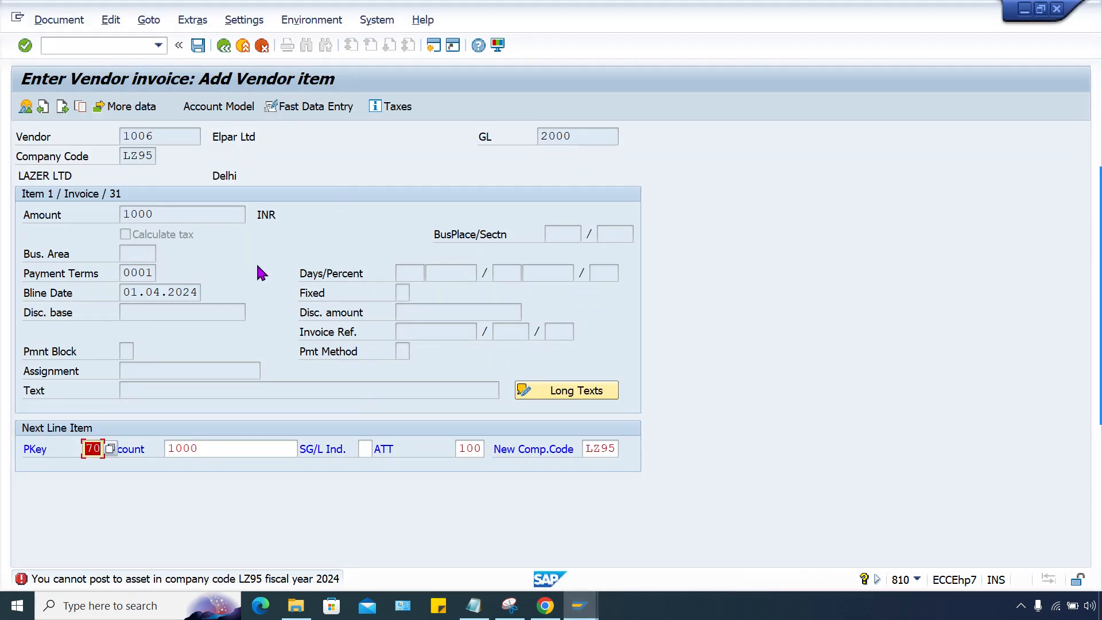
pyautogui.moveTo(153, 74)
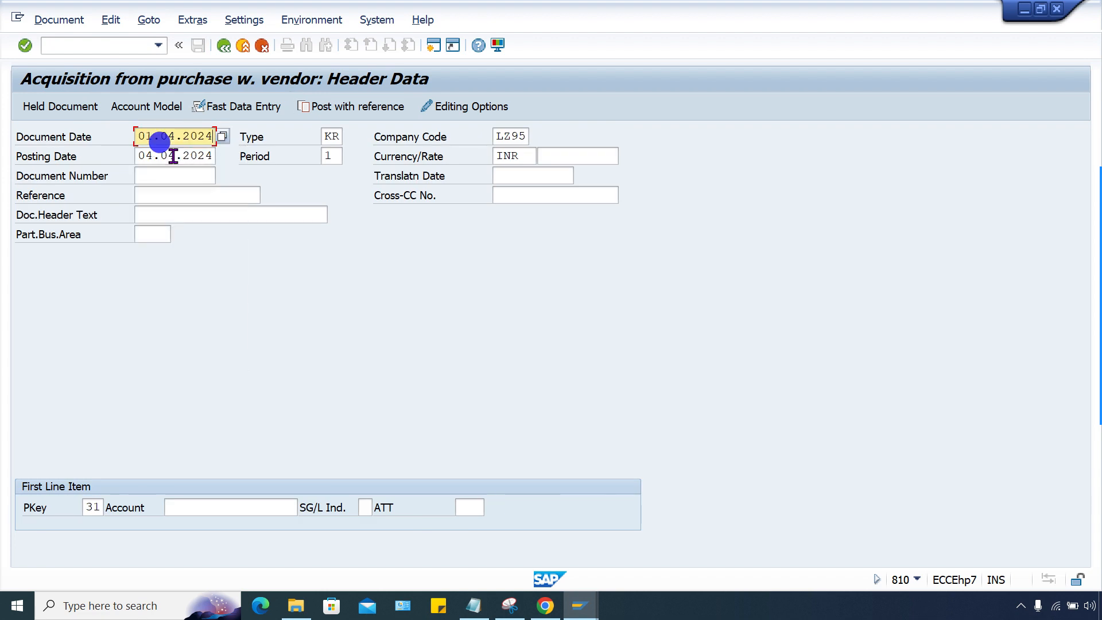
# Enter posting date 01.04.2024, vendor 1006 at 1000 INR, and asset 1000 with type 100, 1000 INR
pyautogui.click(173, 156)
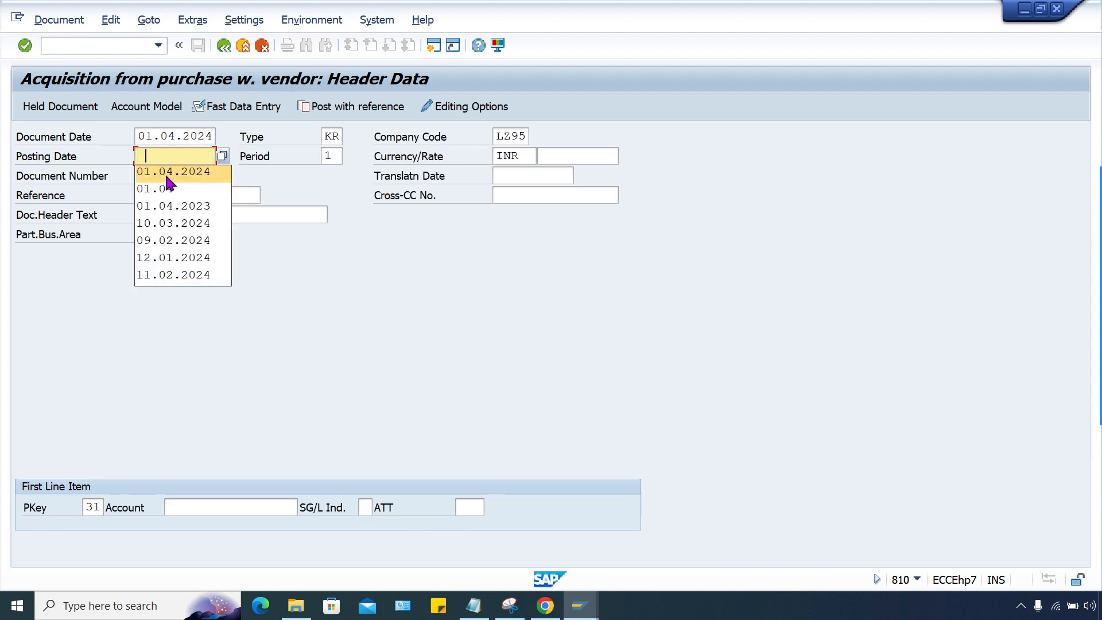
pyautogui.click(173, 172)
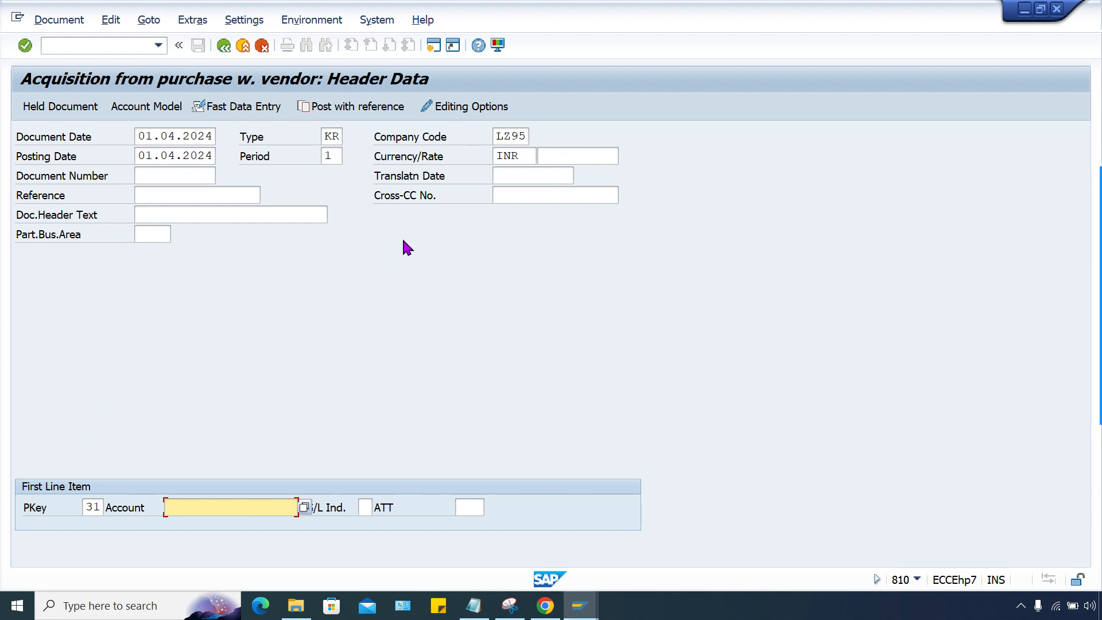
pyautogui.write('1006')
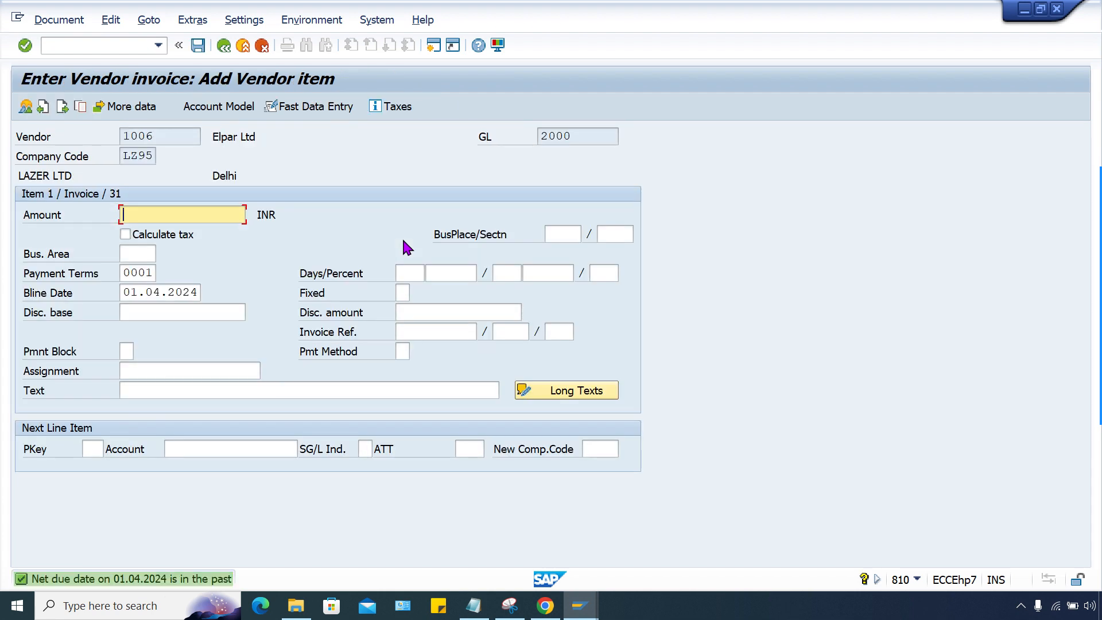
pyautogui.write('1000')
pyautogui.click(93, 449)
pyautogui.write('70')
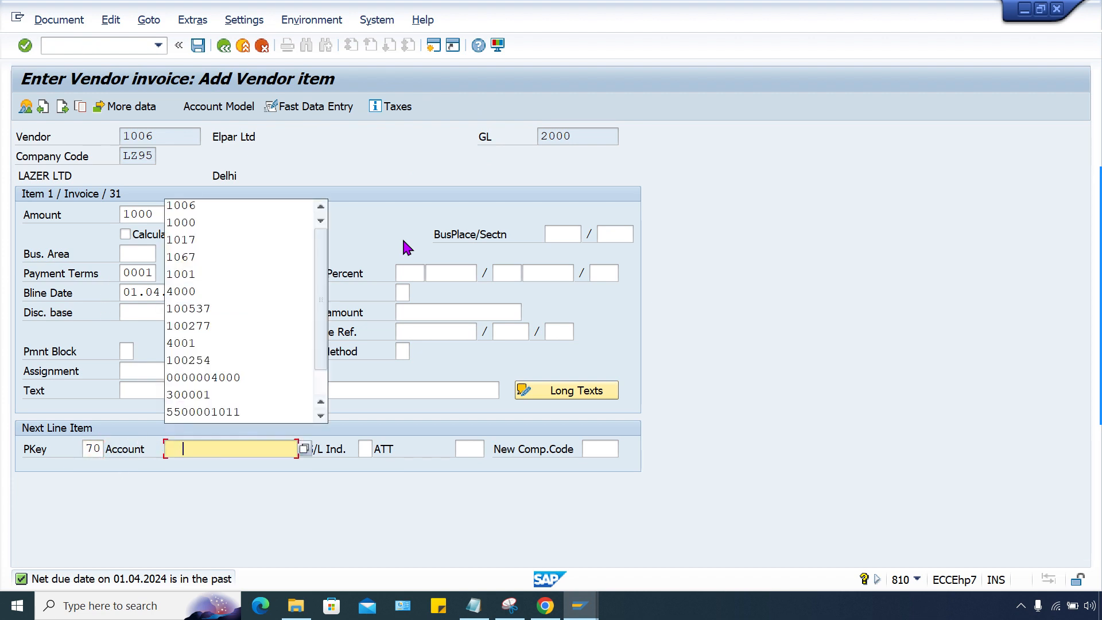
pyautogui.click(182, 222)
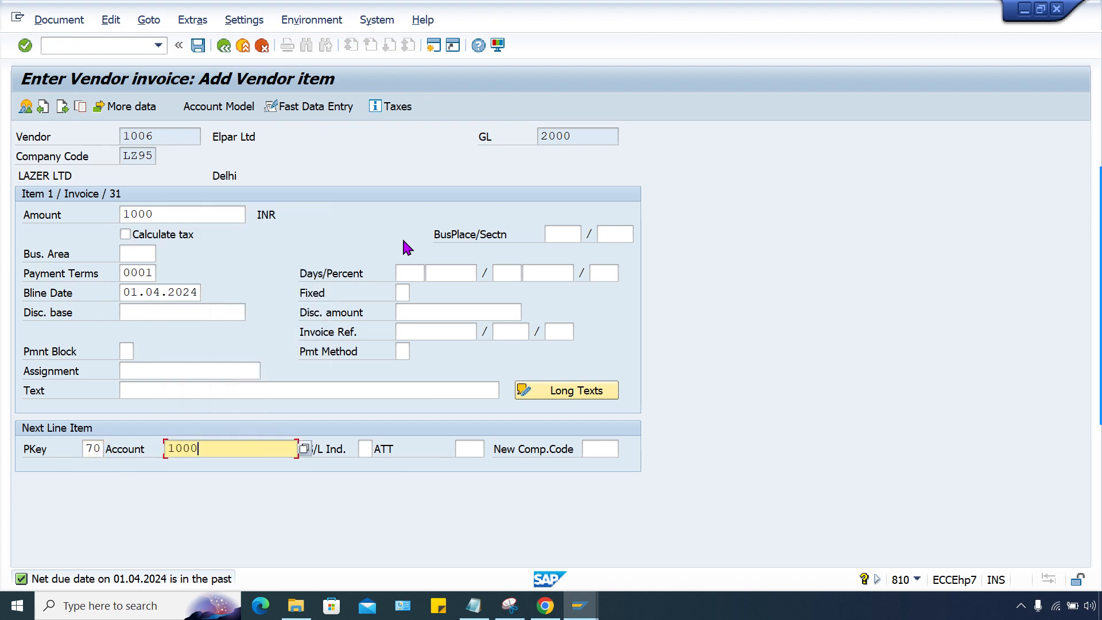
pyautogui.press('Tab')
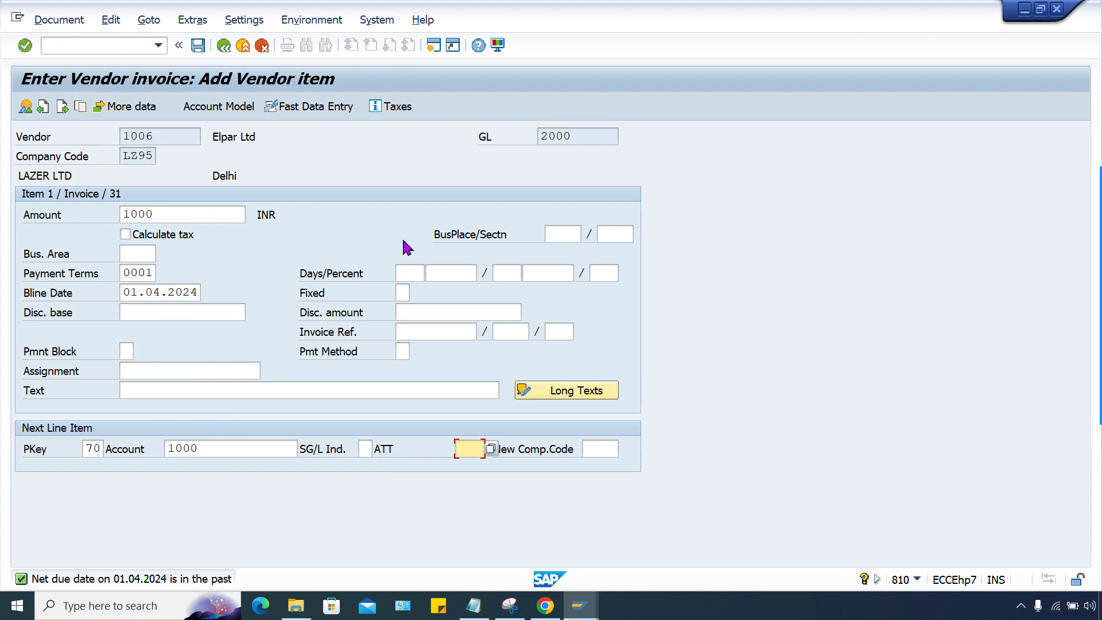
pyautogui.write('100')
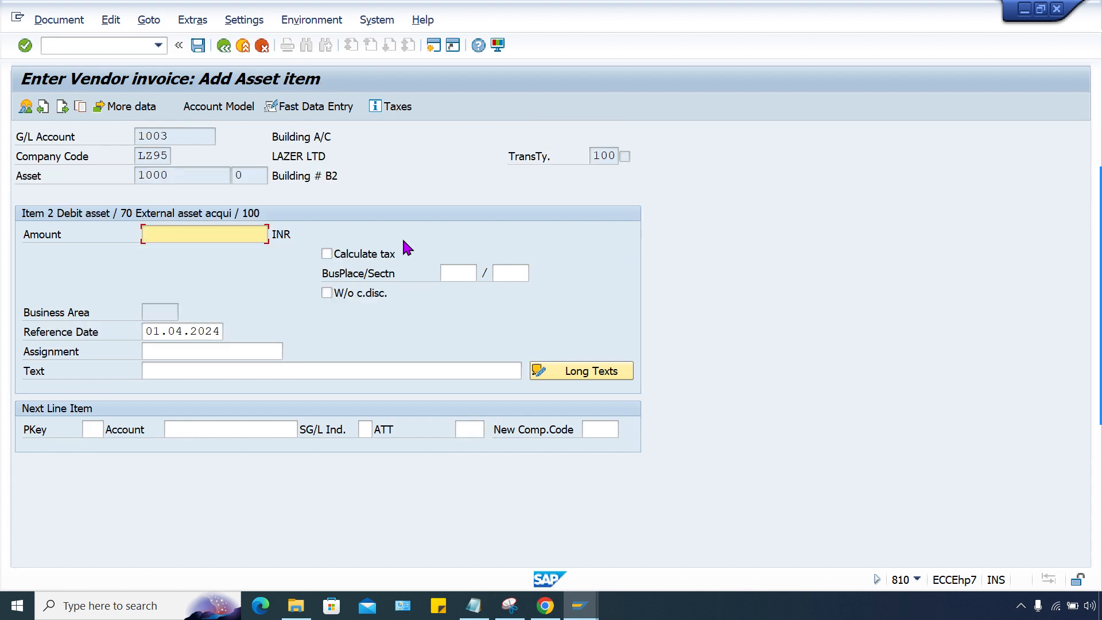
pyautogui.write('1000')
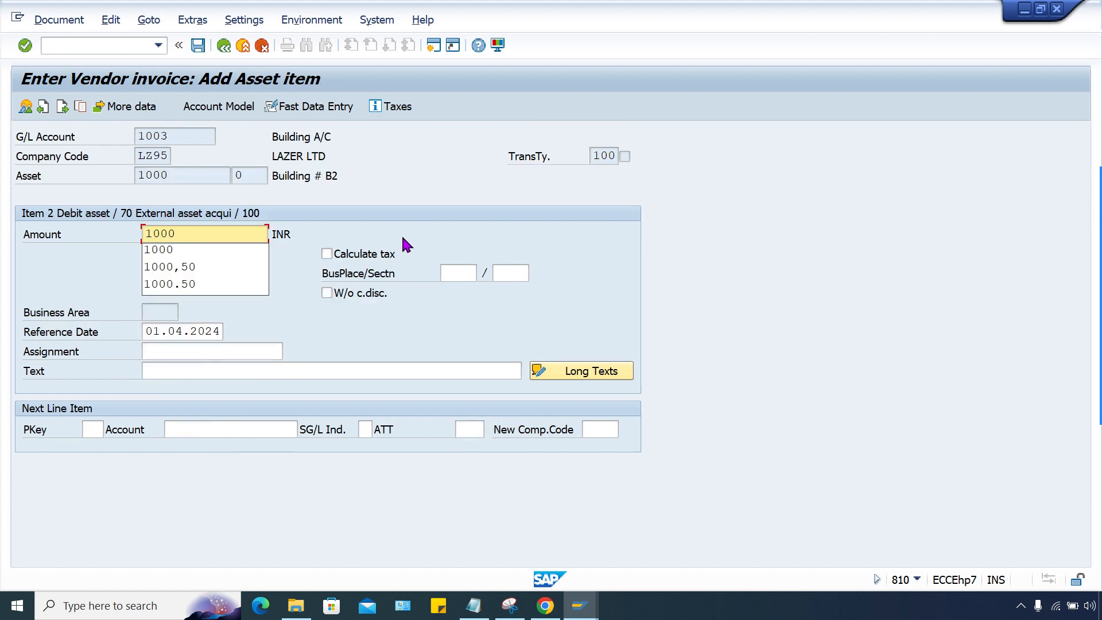
pyautogui.click(59, 19)
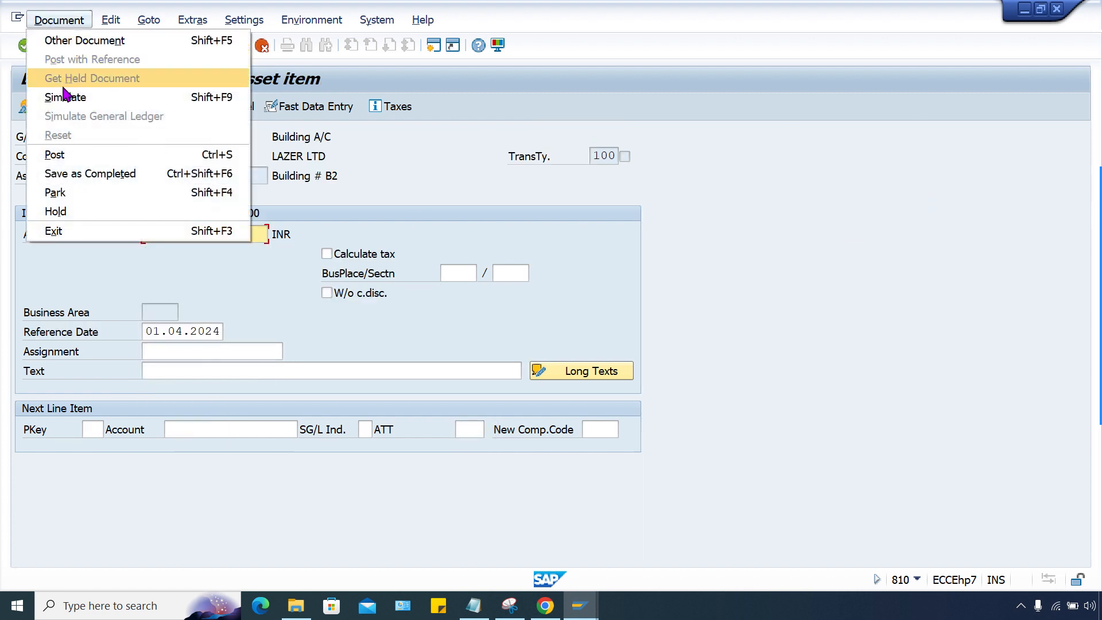
# Simulate the document and check the vendor credit and asset debit lines of 1,000 INR
pyautogui.click(66, 97)
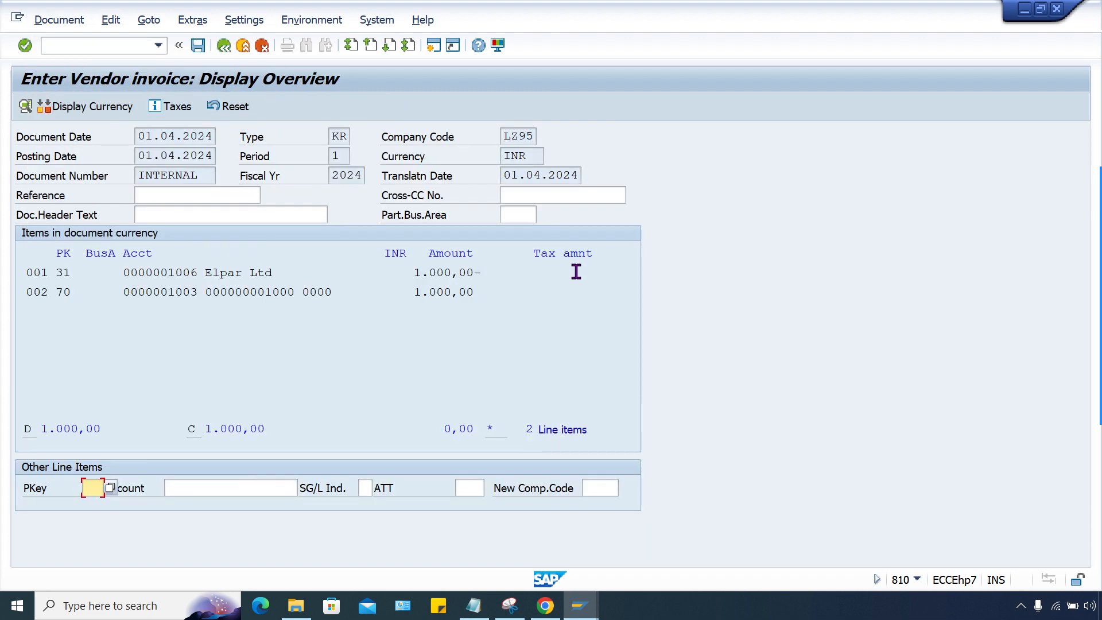
pyautogui.moveTo(337, 350)
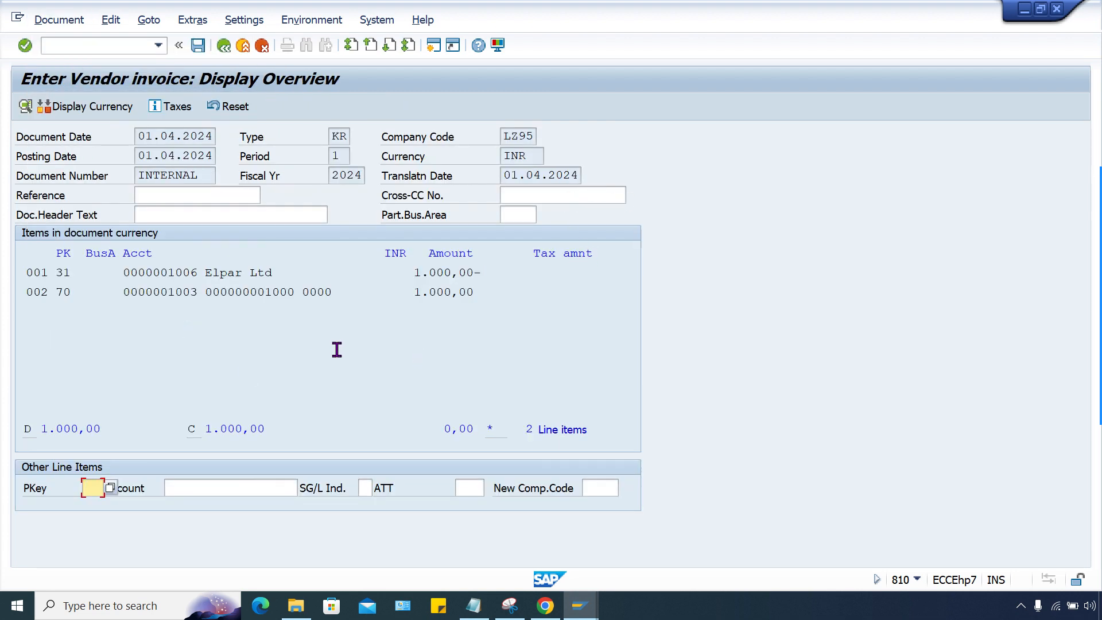
pyautogui.click(63, 272)
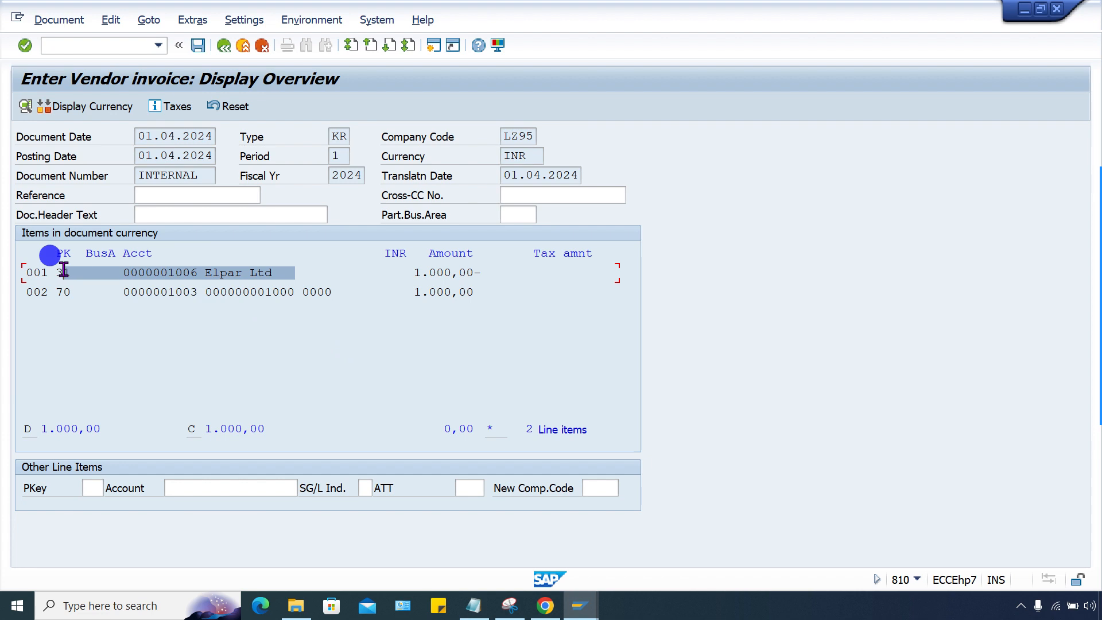
pyautogui.click(171, 292)
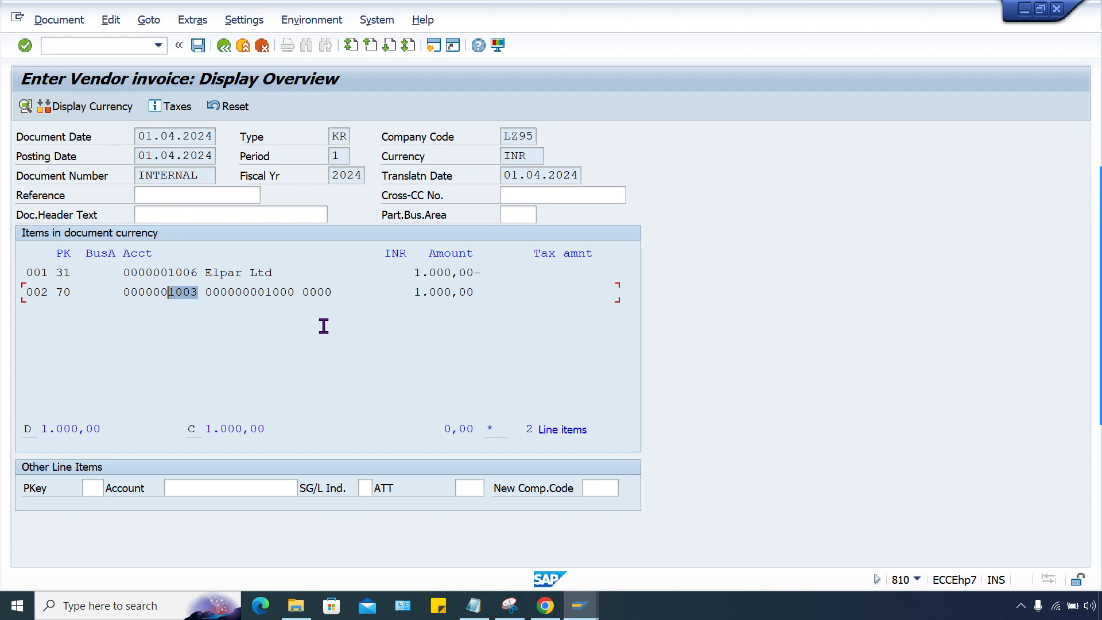
# Save the balanced asset acquisition, posting document 1006 in company code LZ95
pyautogui.click(223, 45)
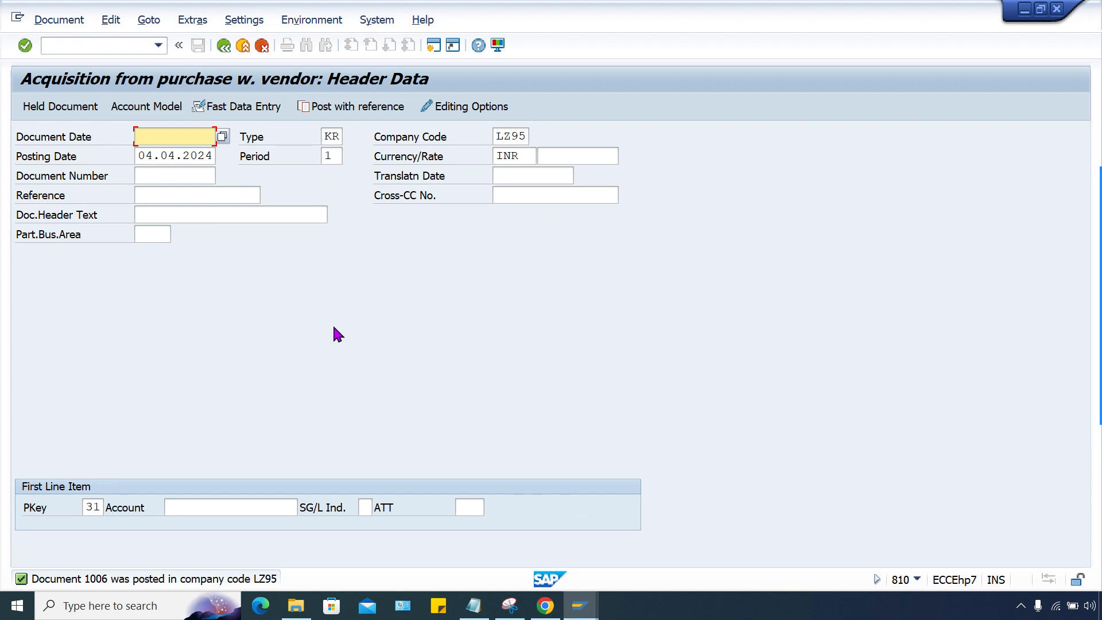
pyautogui.moveTo(567, 377)
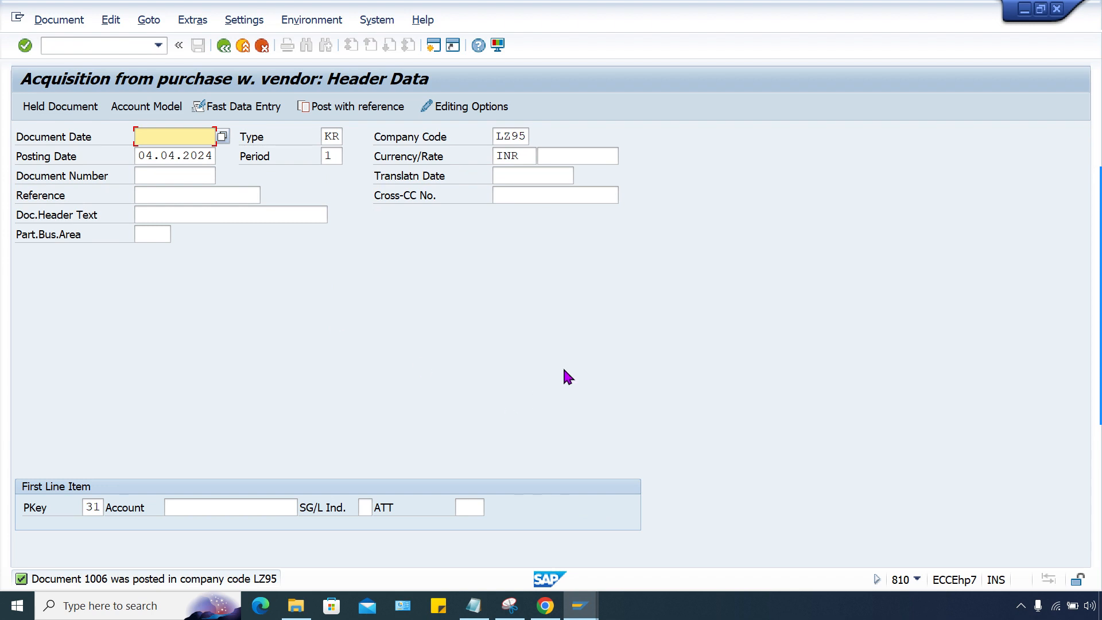